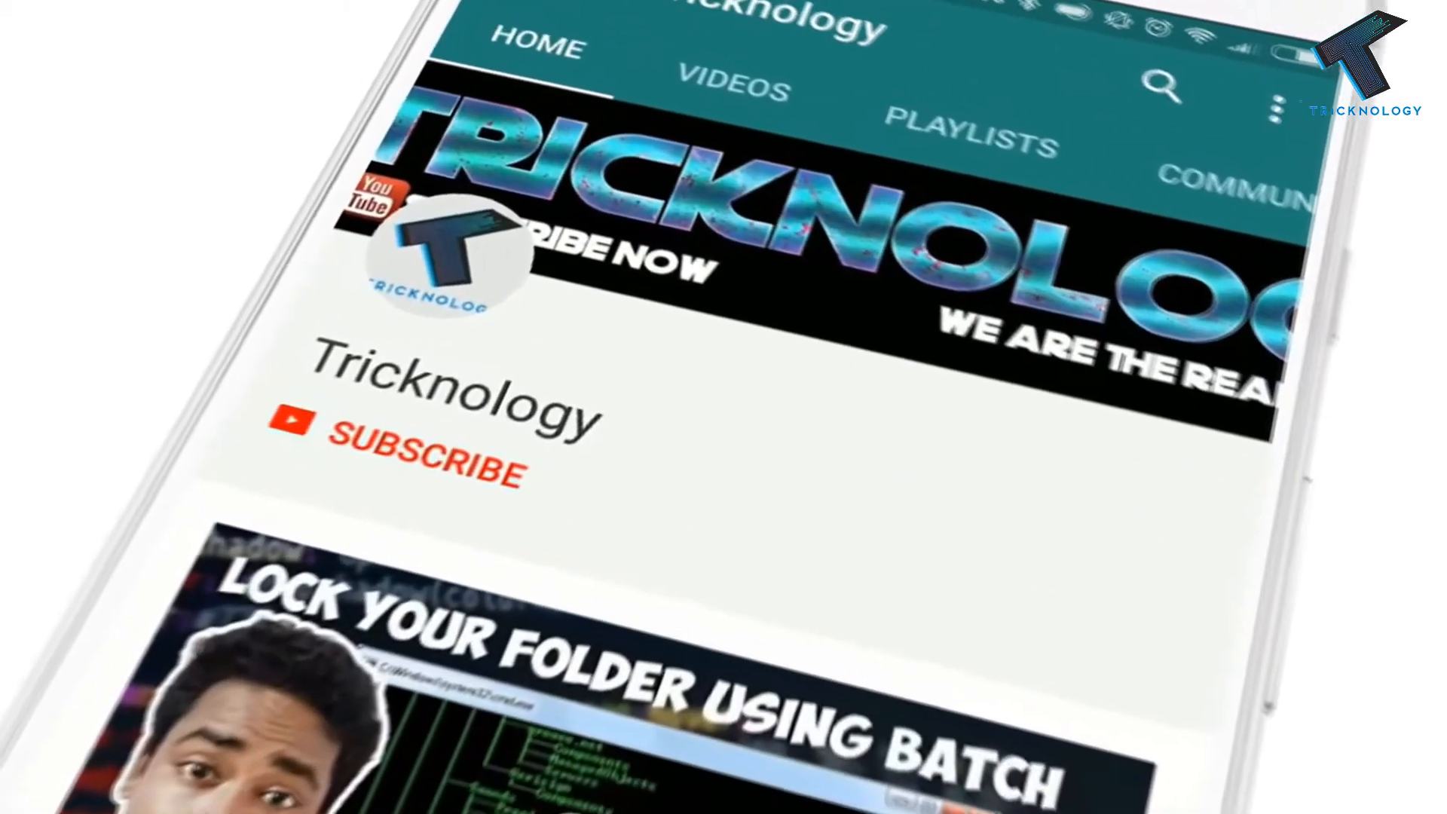
# Launch Internet Explorer from the Start screen and head to google.com
pyautogui.click(421, 462)
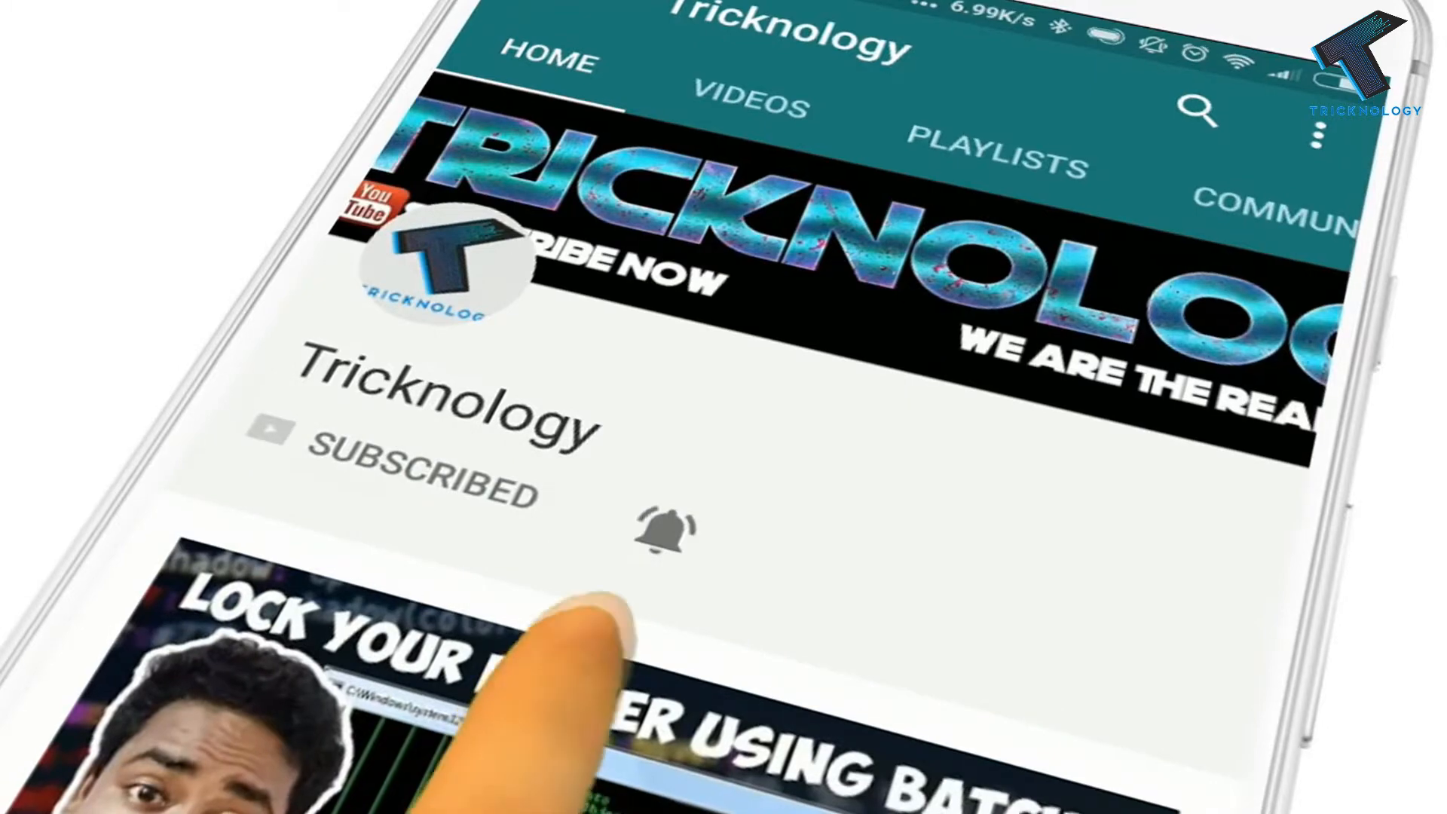
pyautogui.click(666, 529)
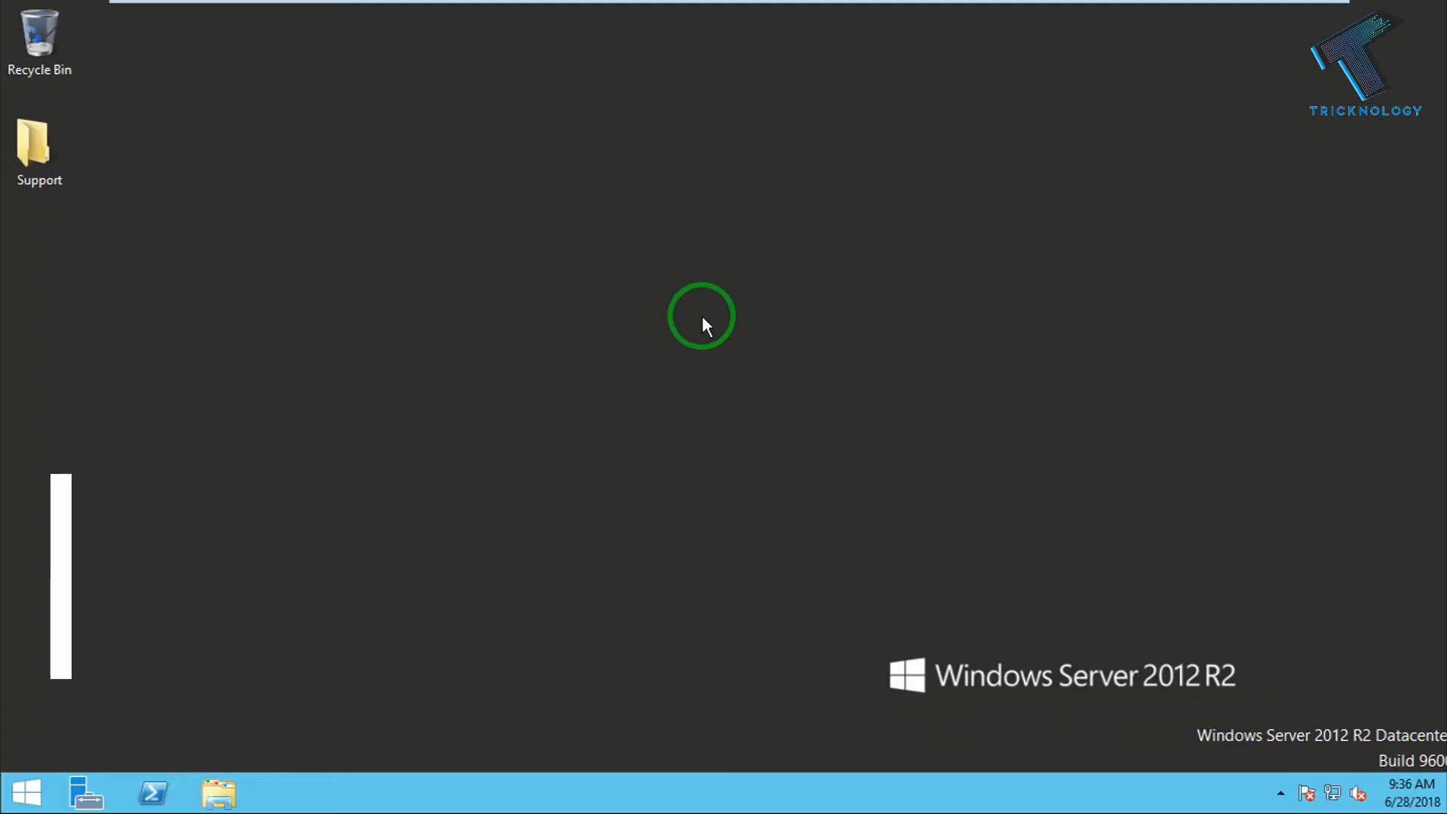
pyautogui.click(26, 792)
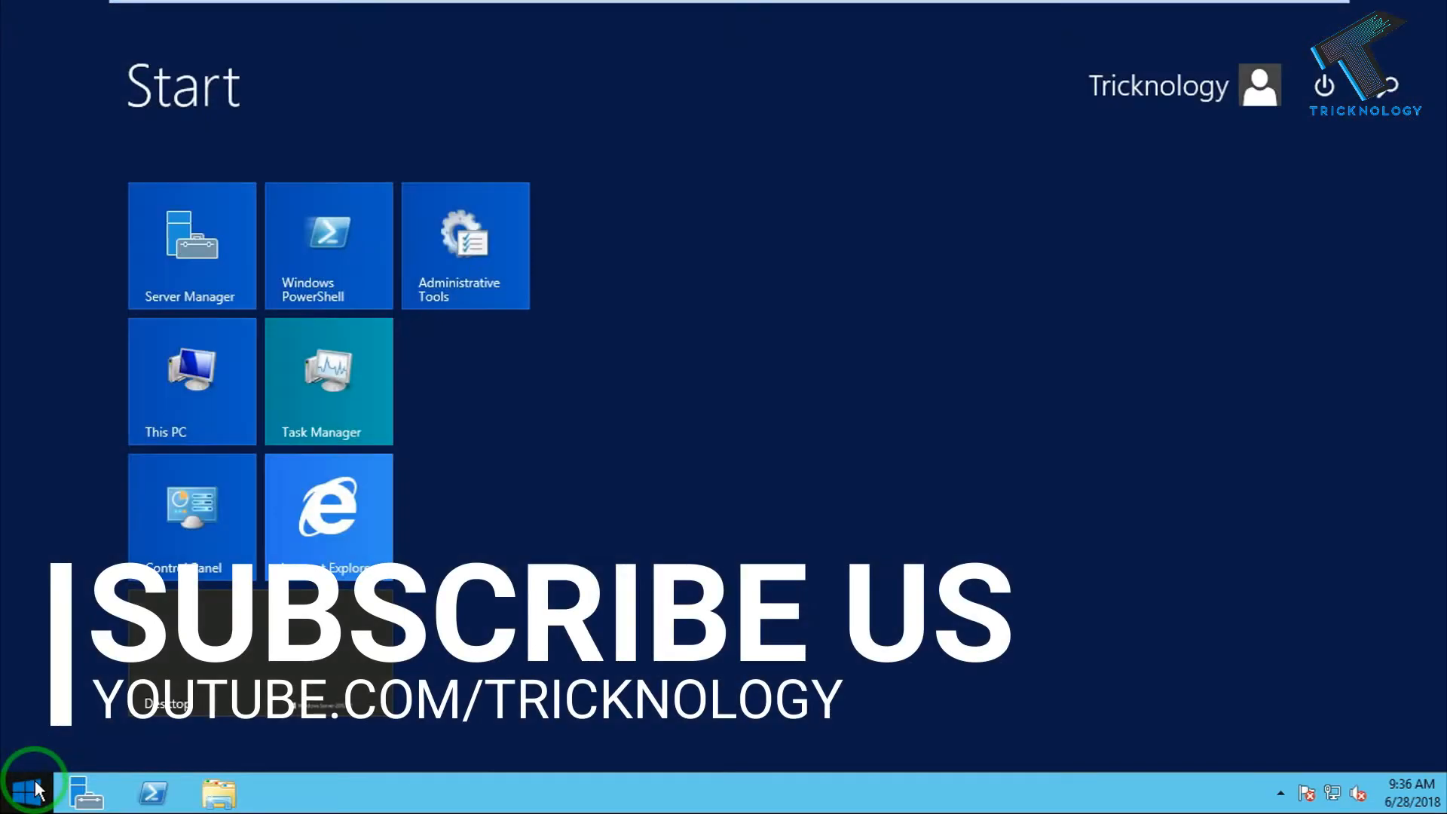
pyautogui.click(327, 512)
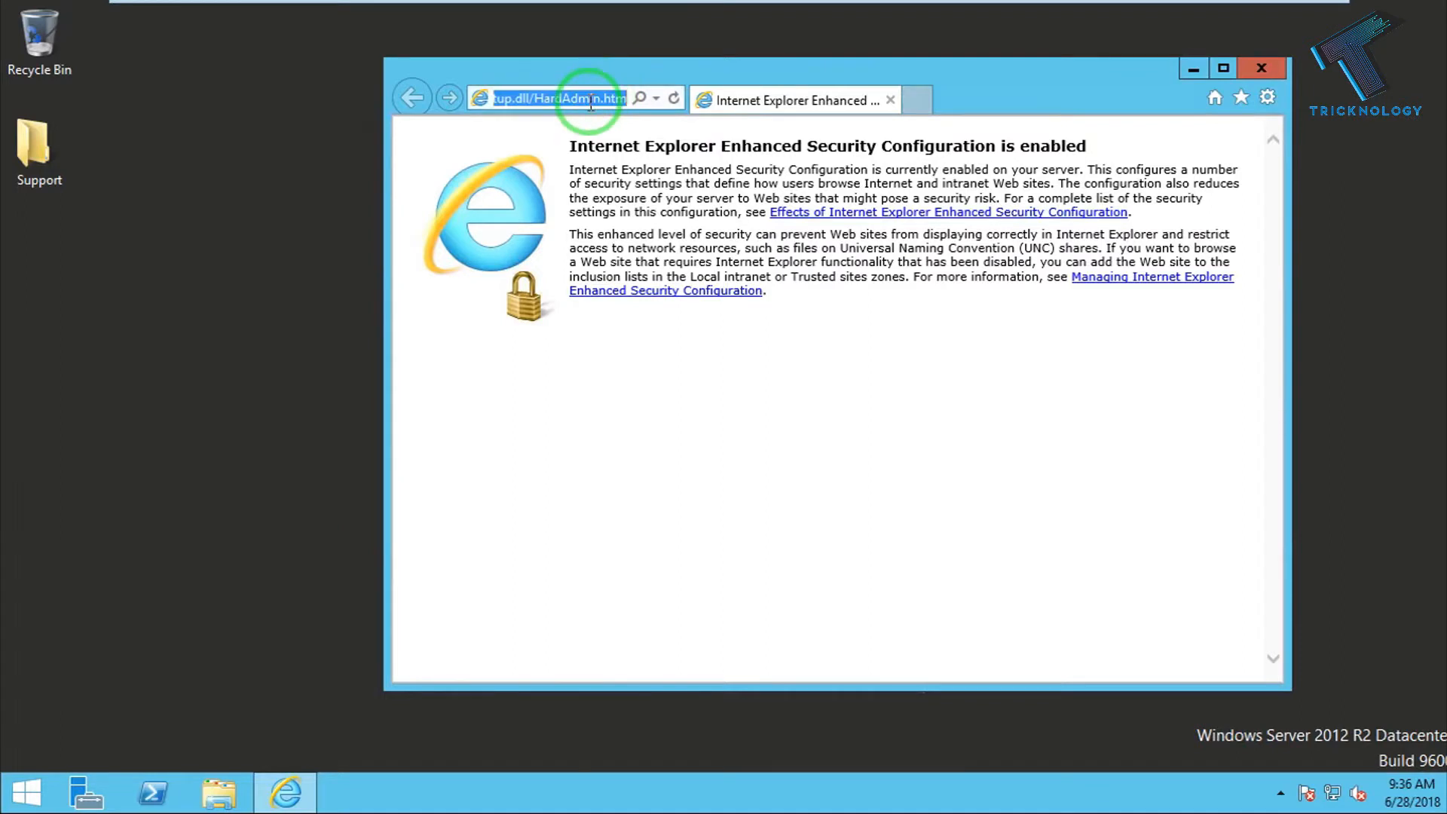
pyautogui.write('google.com')
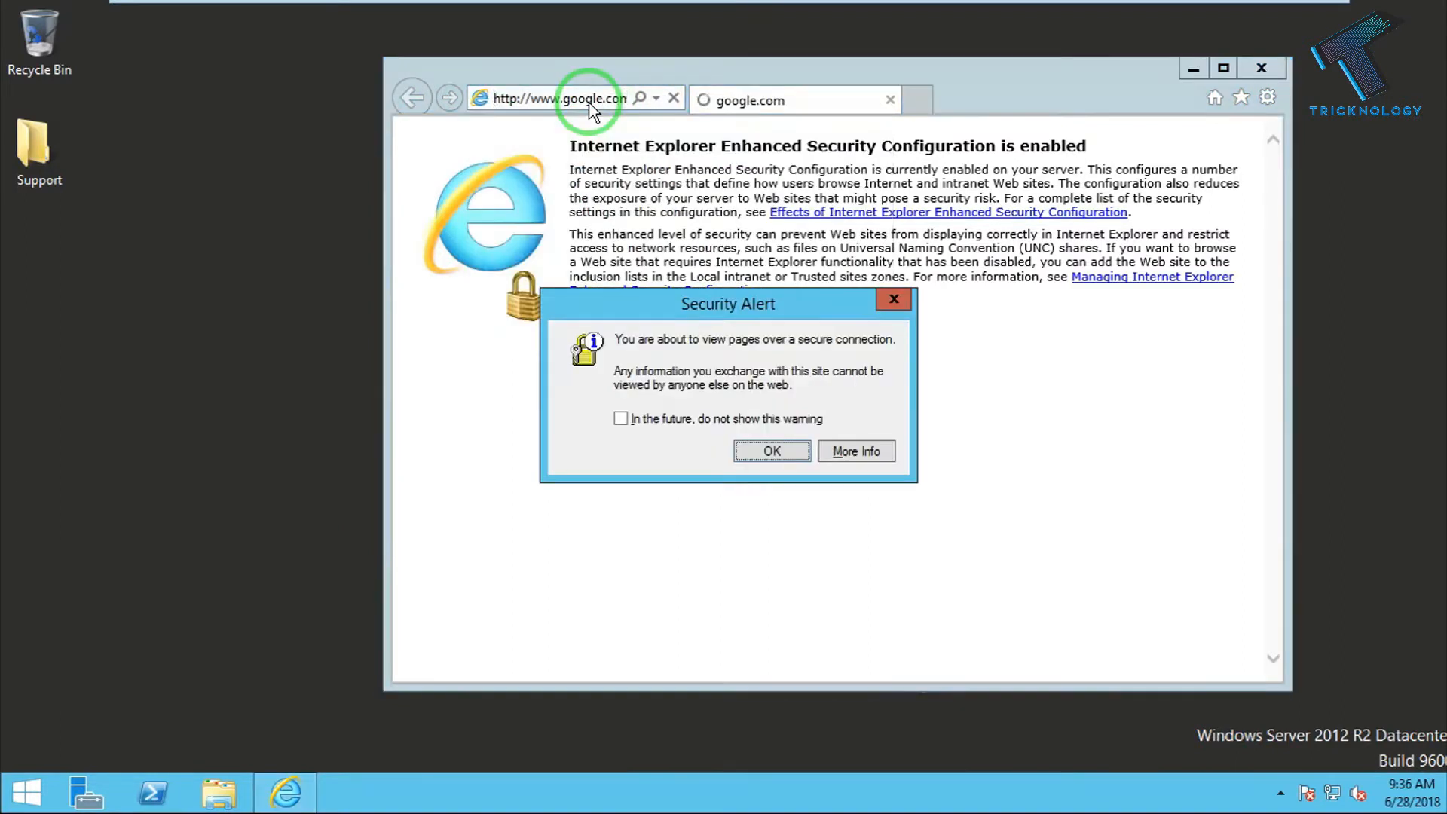
# Accept the secure-connection alert and dismiss Google's blocked-content warning
pyautogui.click(770, 450)
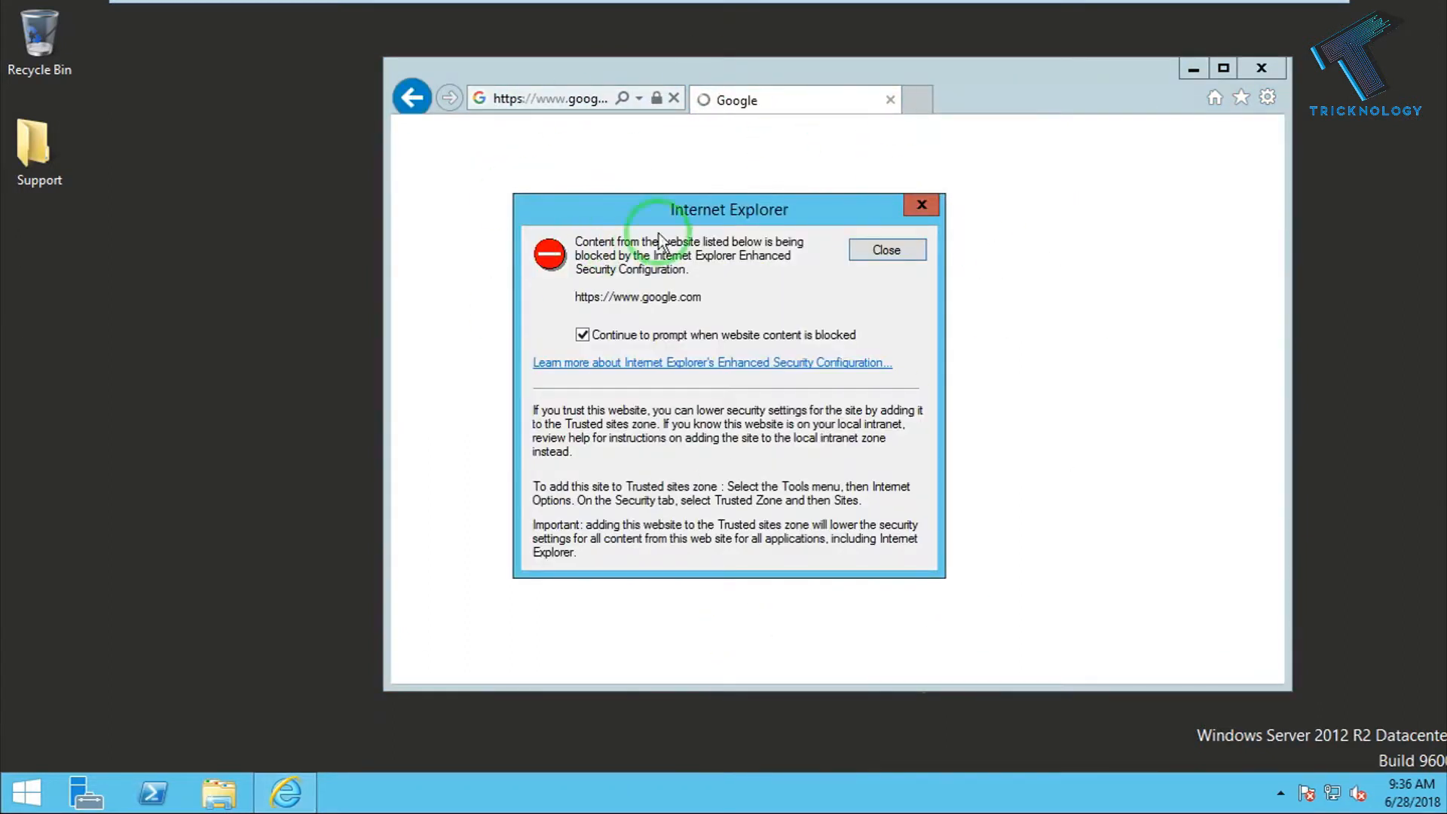
pyautogui.moveTo(728, 210); pyautogui.dragTo(783, 212)
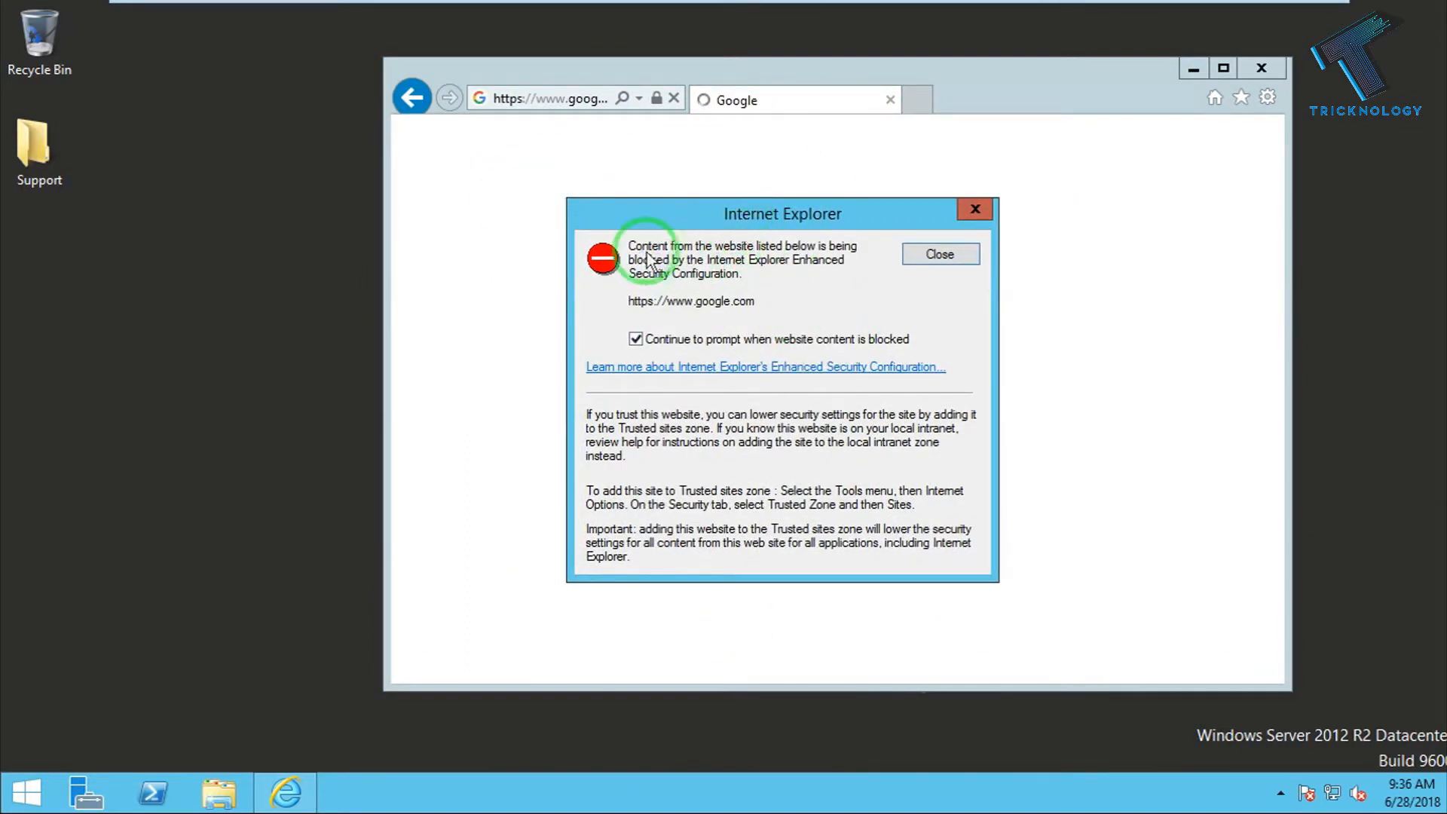
pyautogui.moveTo(819, 265)
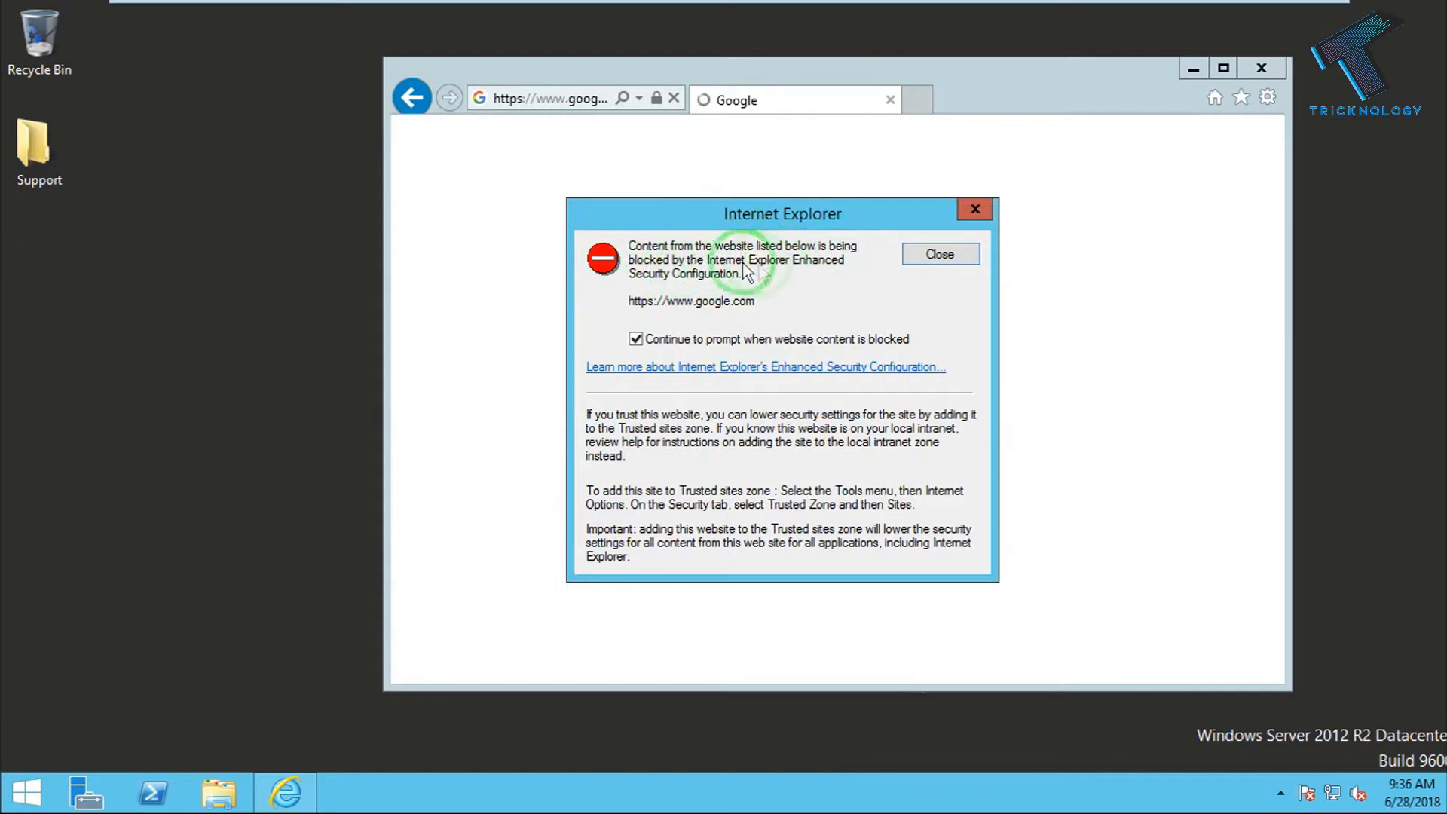
pyautogui.moveTo(722, 298)
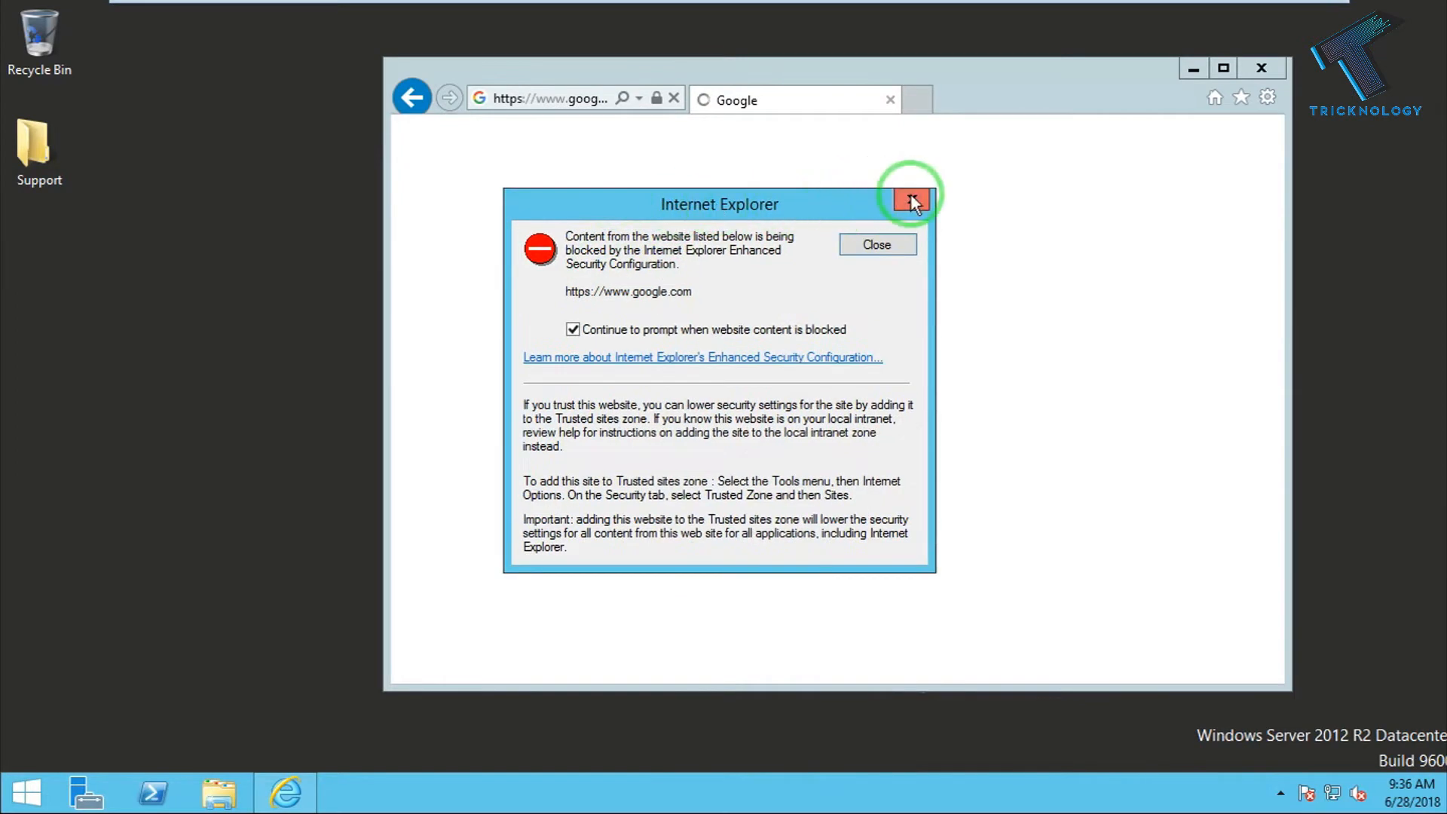
pyautogui.click(910, 202)
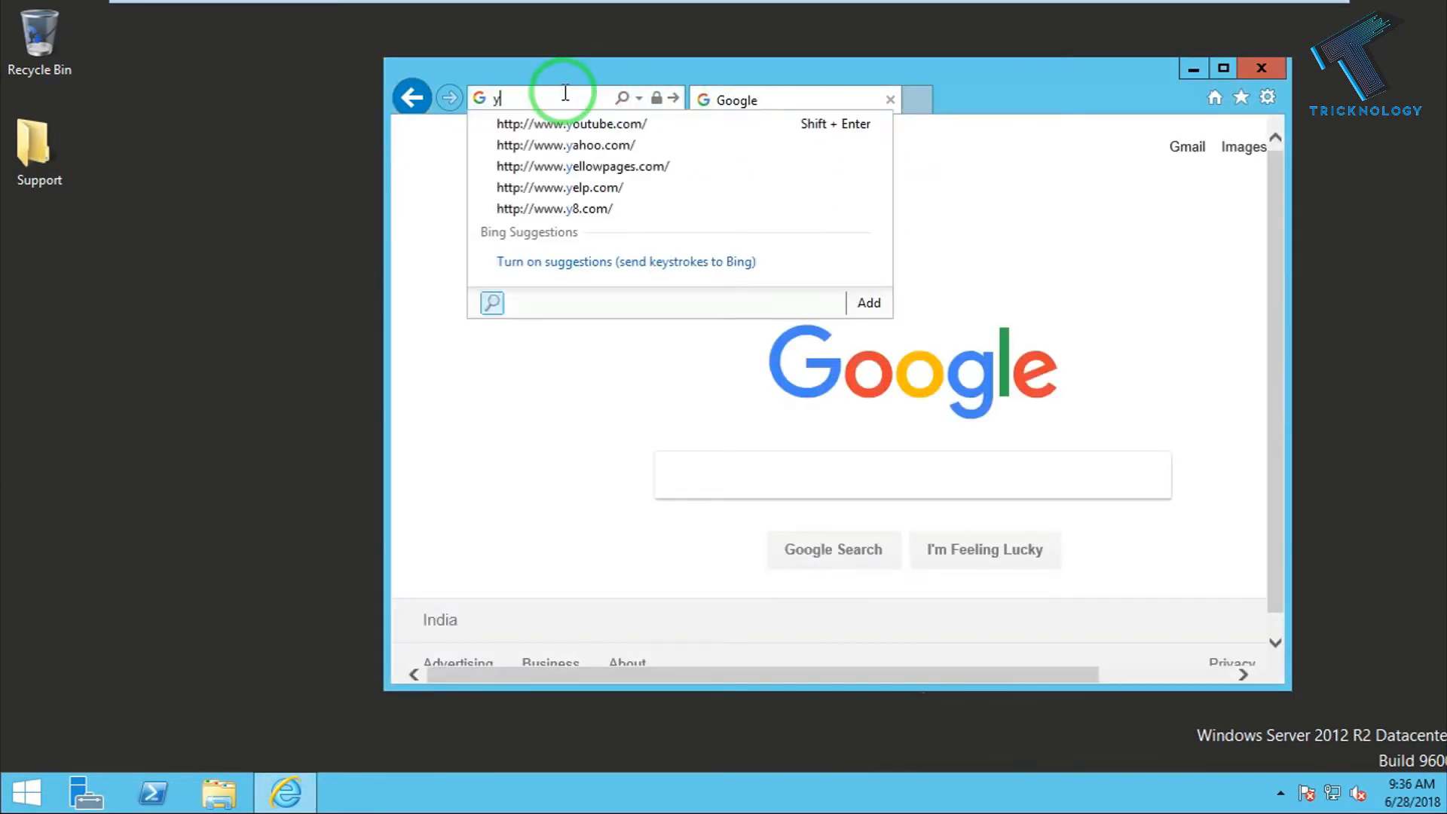
# Navigate to yahoo.com from the address suggestions and accept the secure-connection alert
pyautogui.click(565, 145)
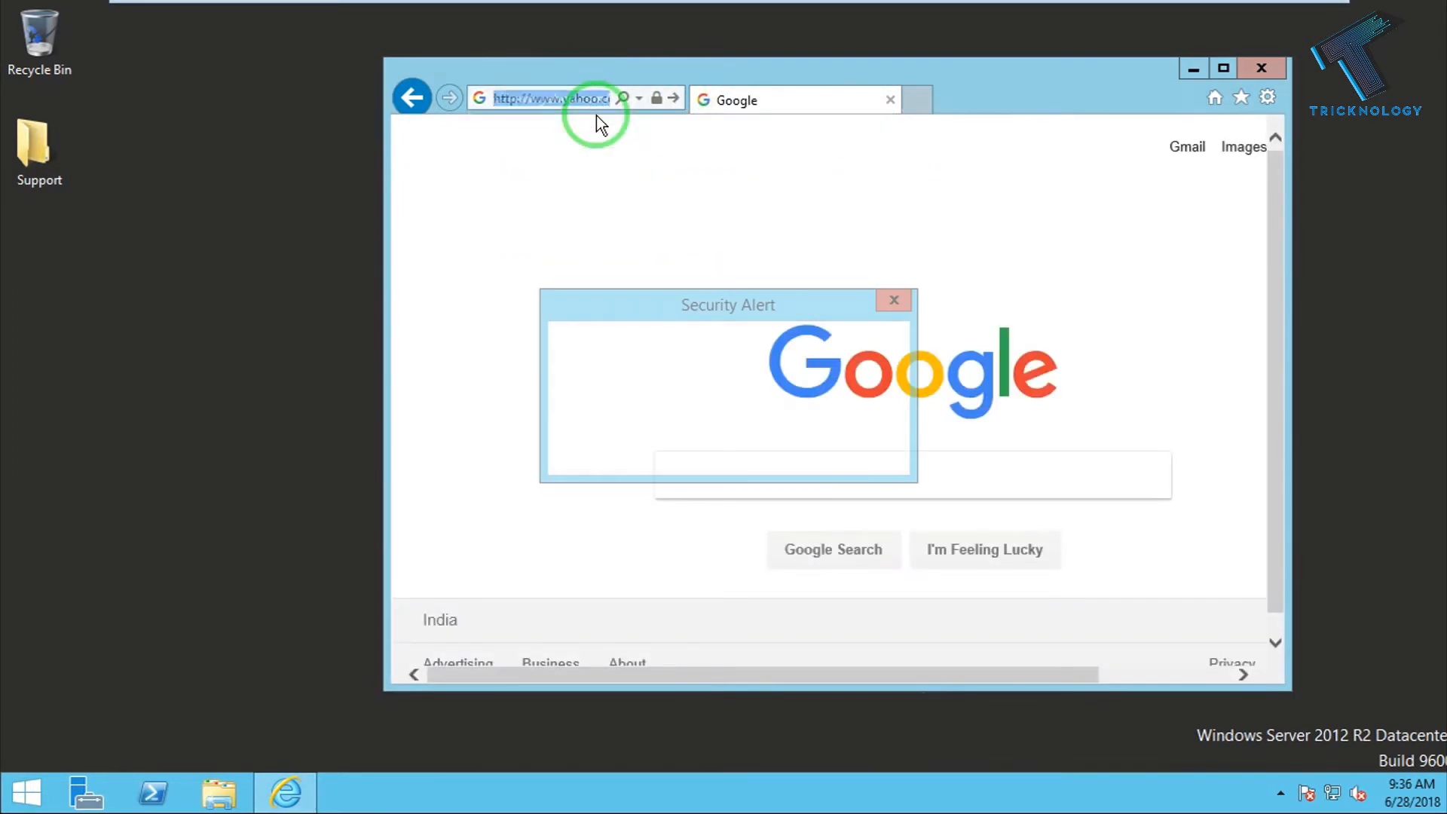
pyautogui.click(892, 300)
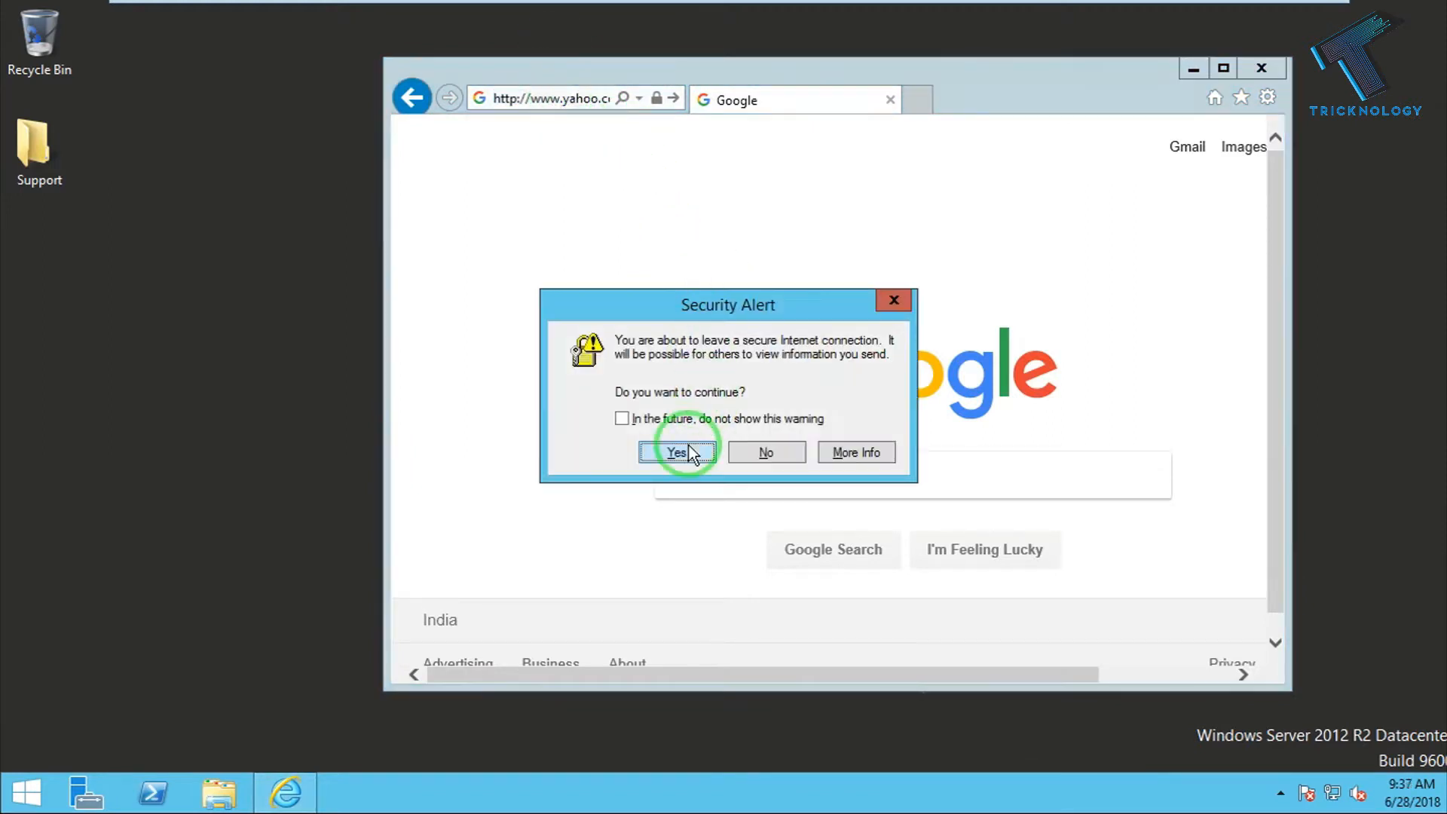
pyautogui.click(677, 452)
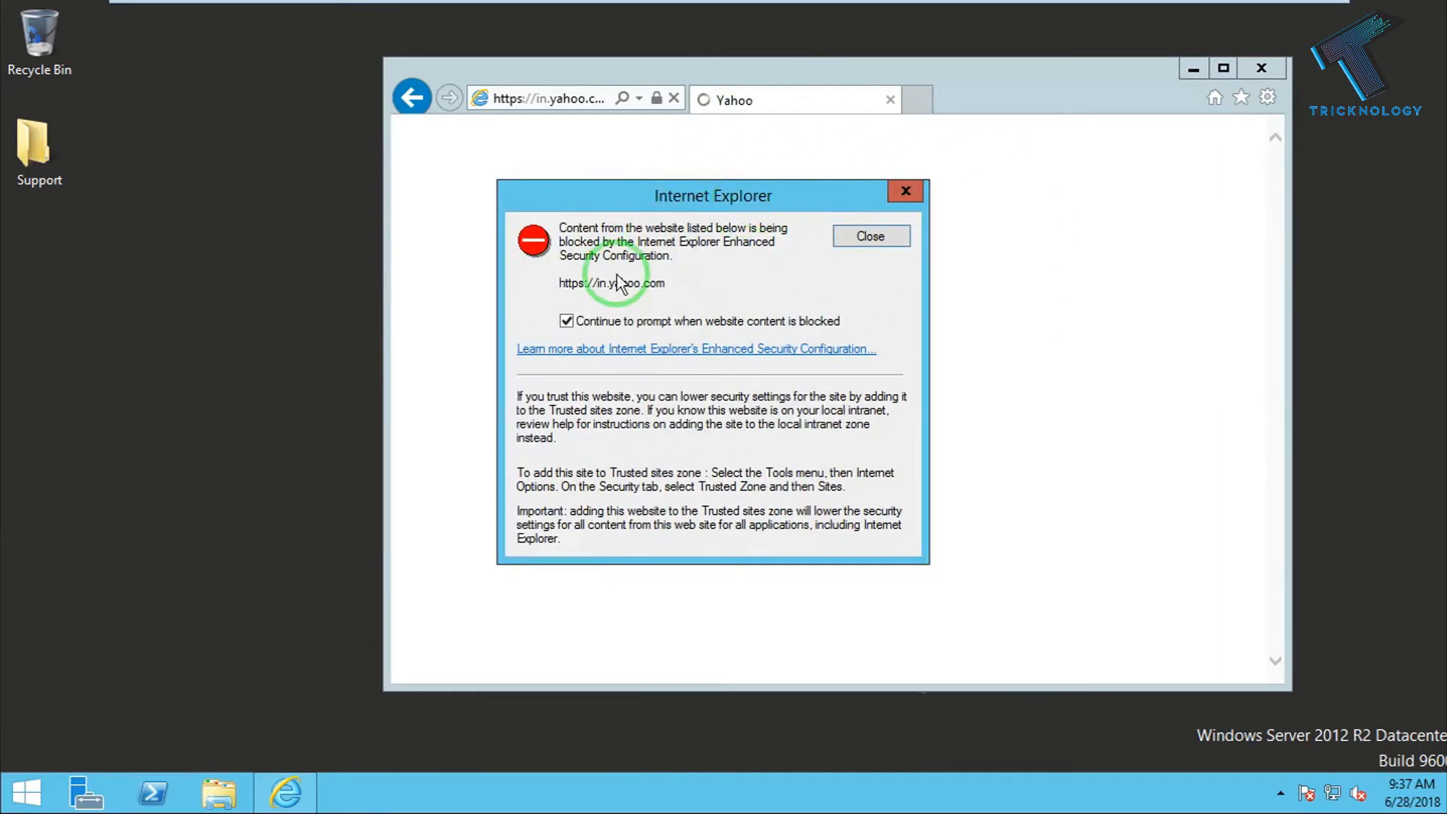
pyautogui.moveTo(348, 360)
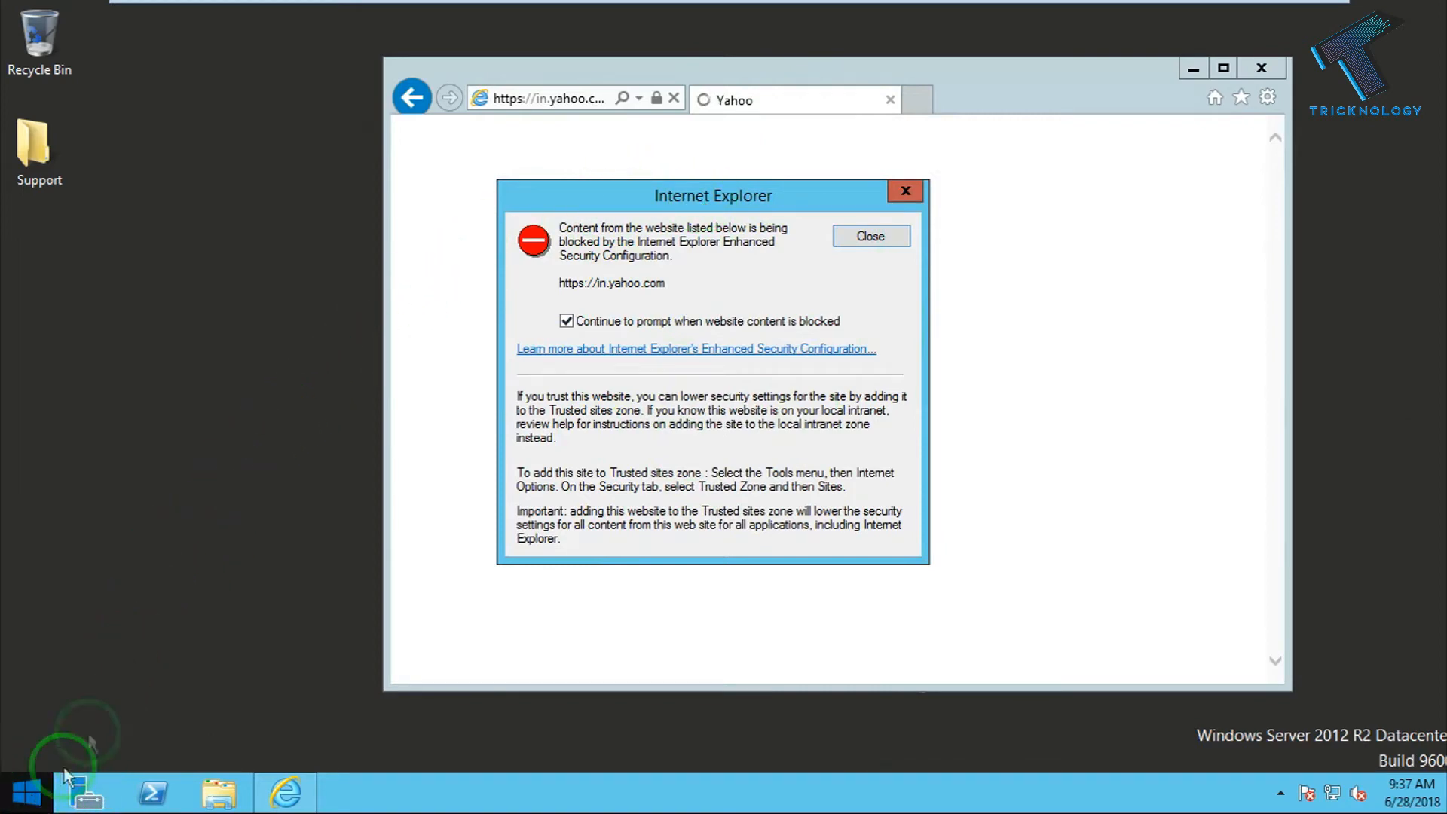
# Launch Server Manager from the Start screen and show the Local Server properties
pyautogui.click(25, 791)
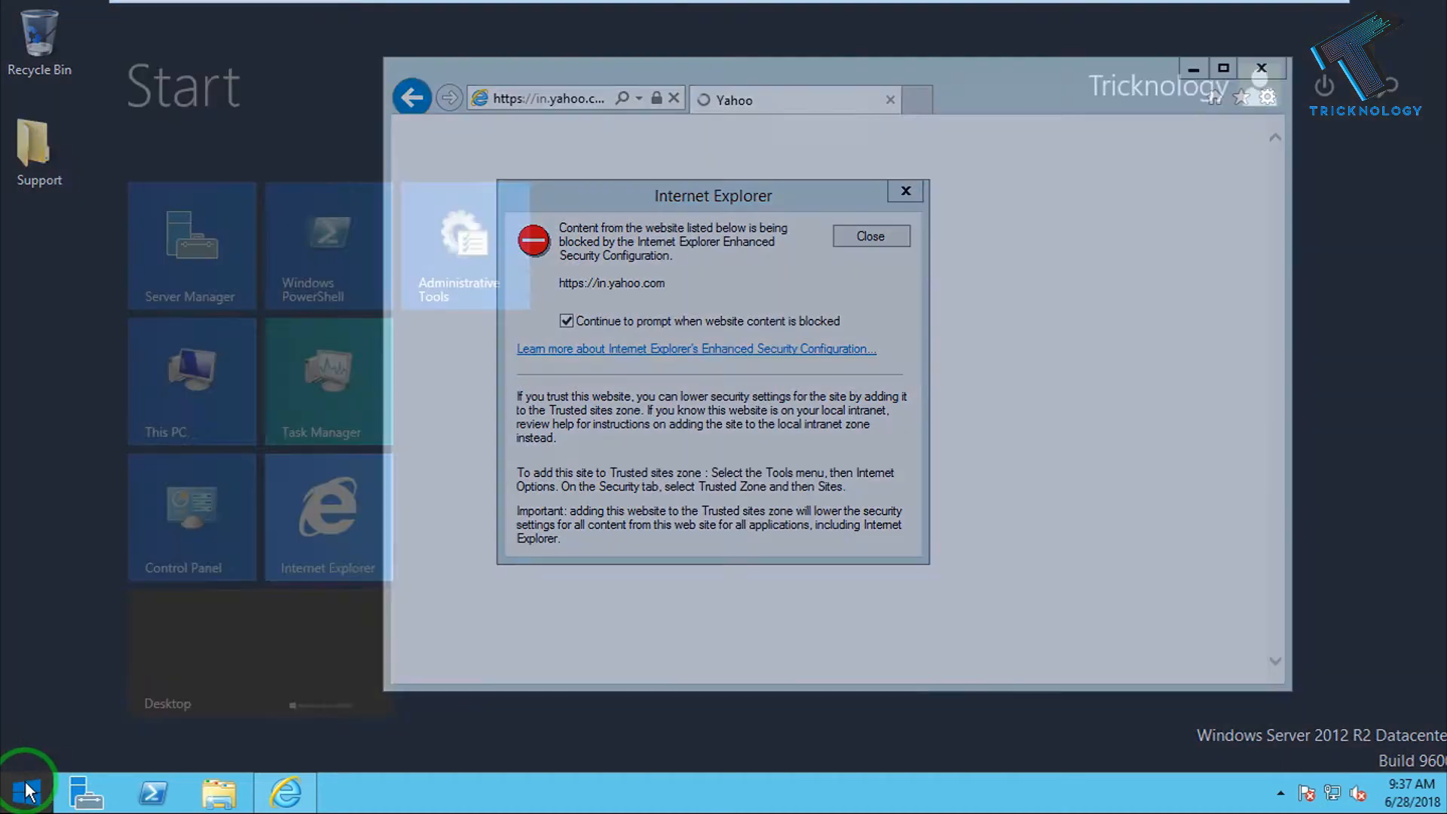
pyautogui.click(191, 246)
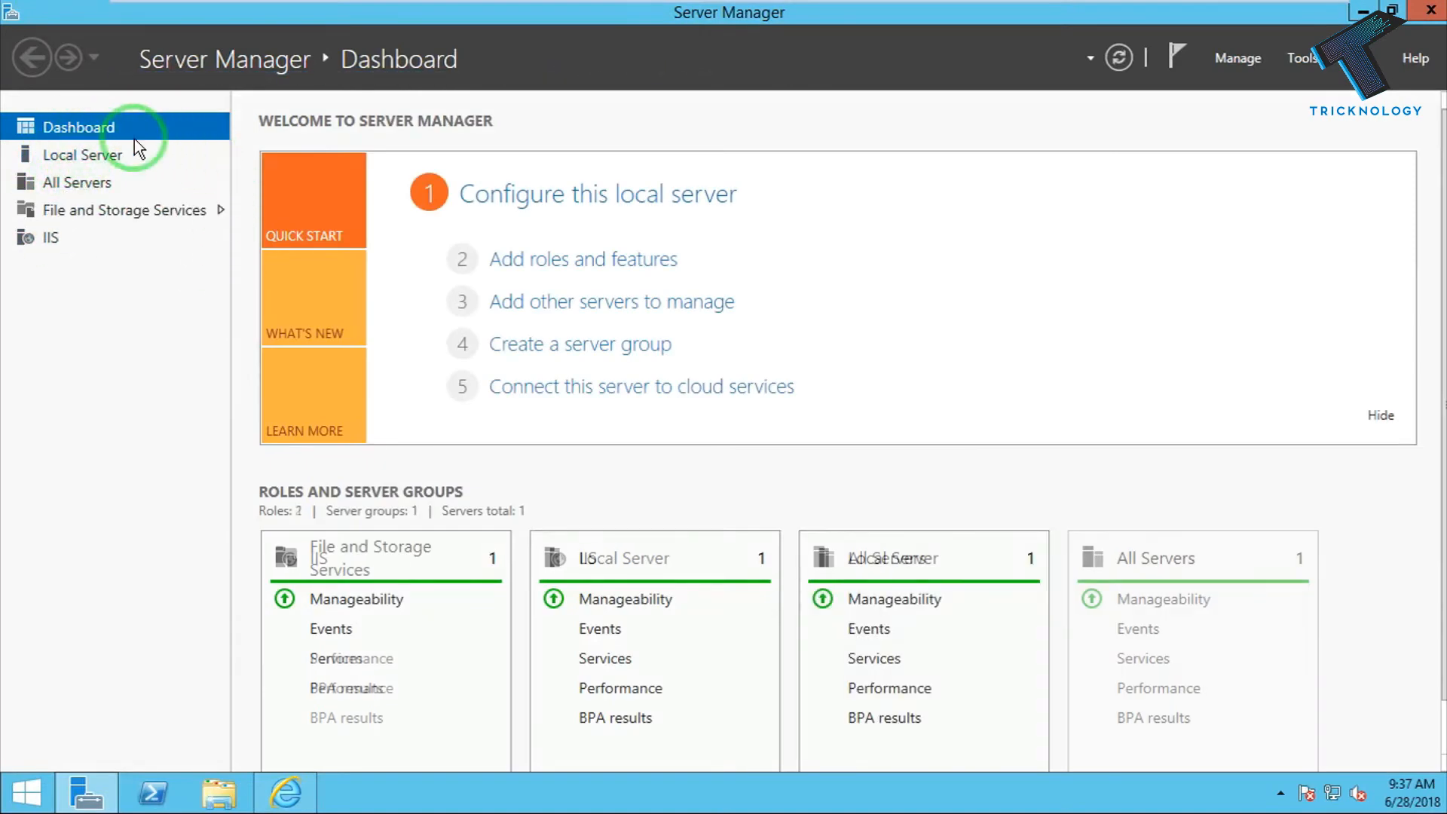
pyautogui.click(51, 236)
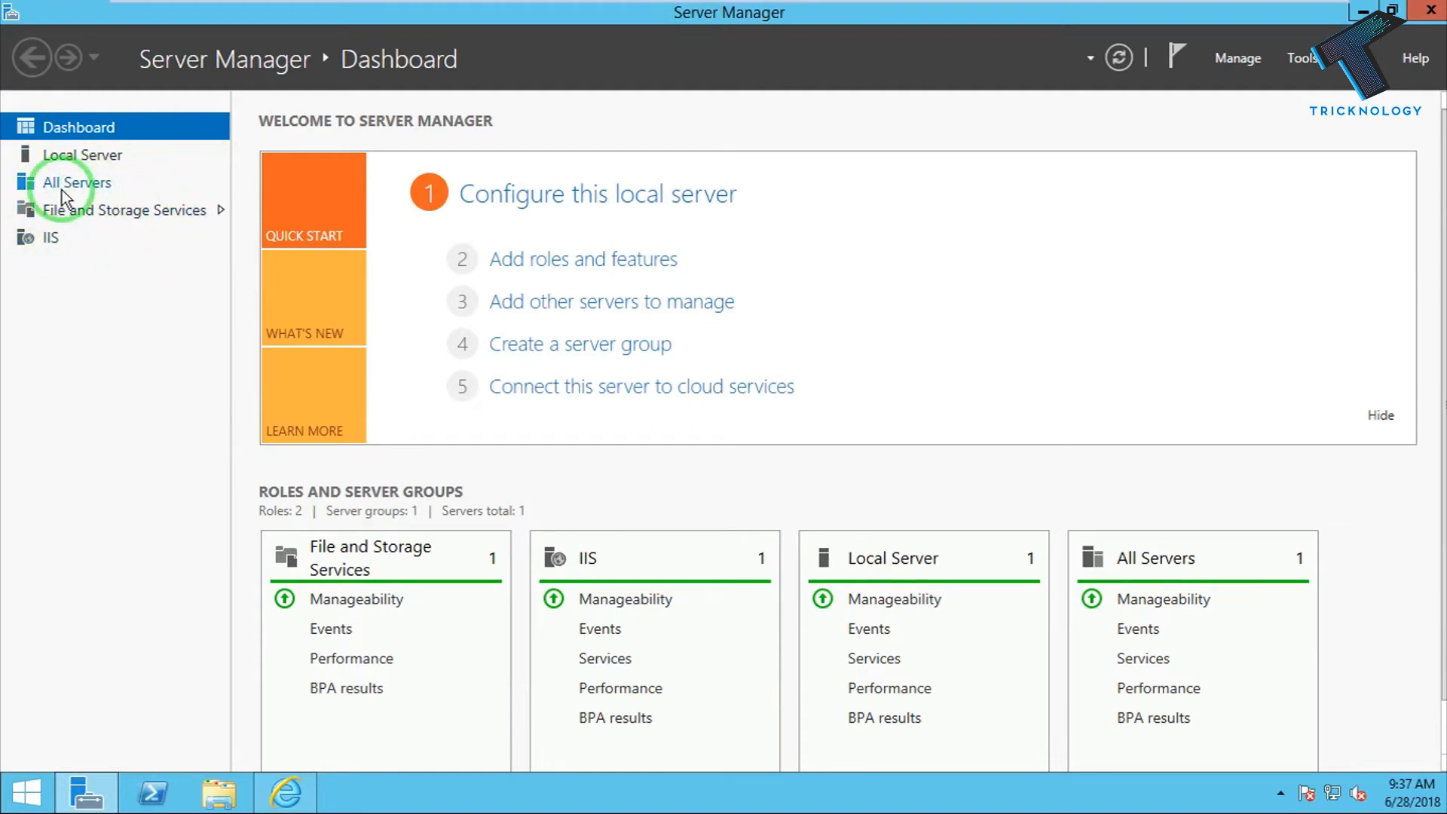
pyautogui.click(82, 154)
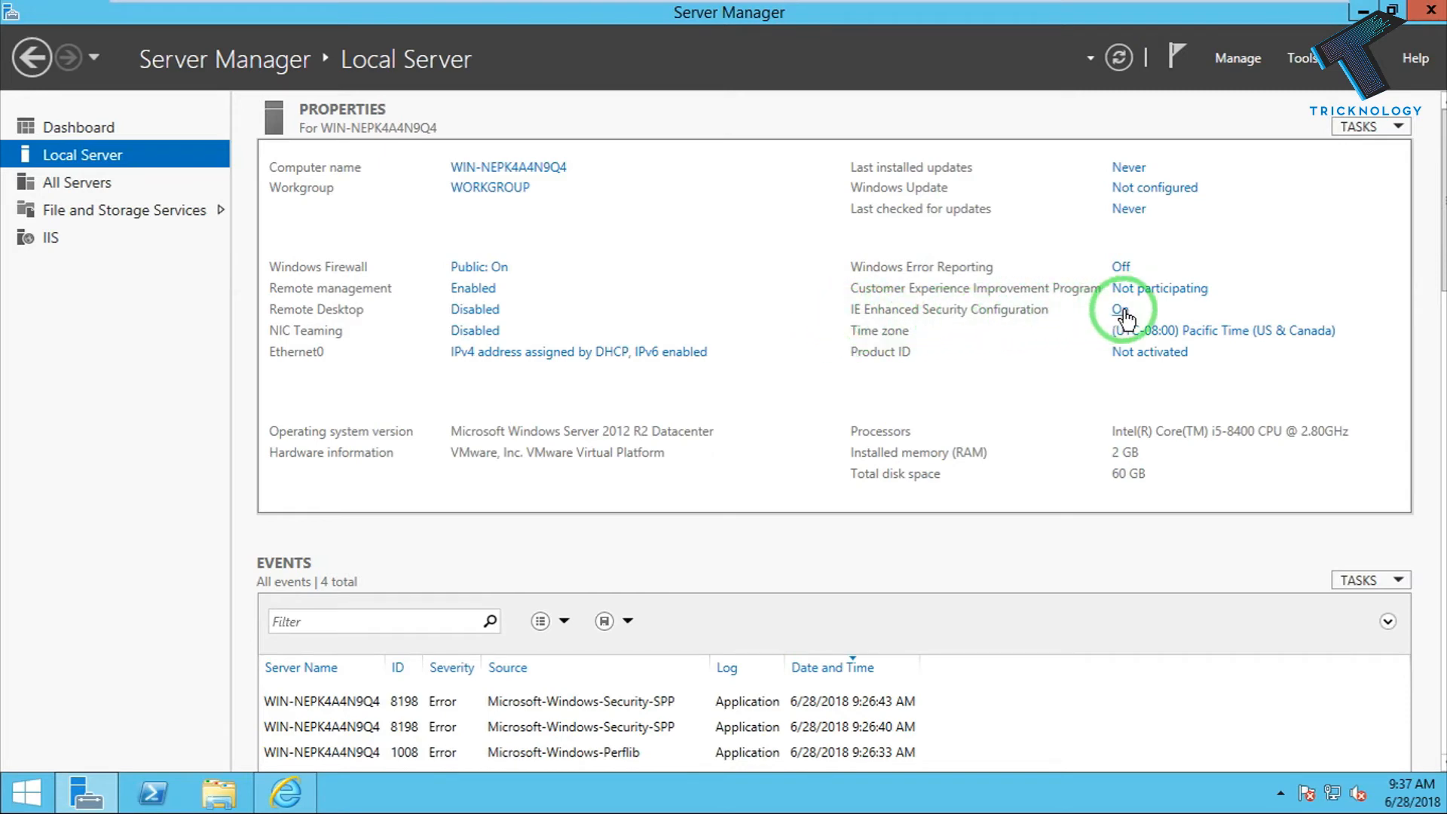
# Set IE Enhanced Security Configuration to Off for Administrators and Users and apply it
pyautogui.click(1120, 309)
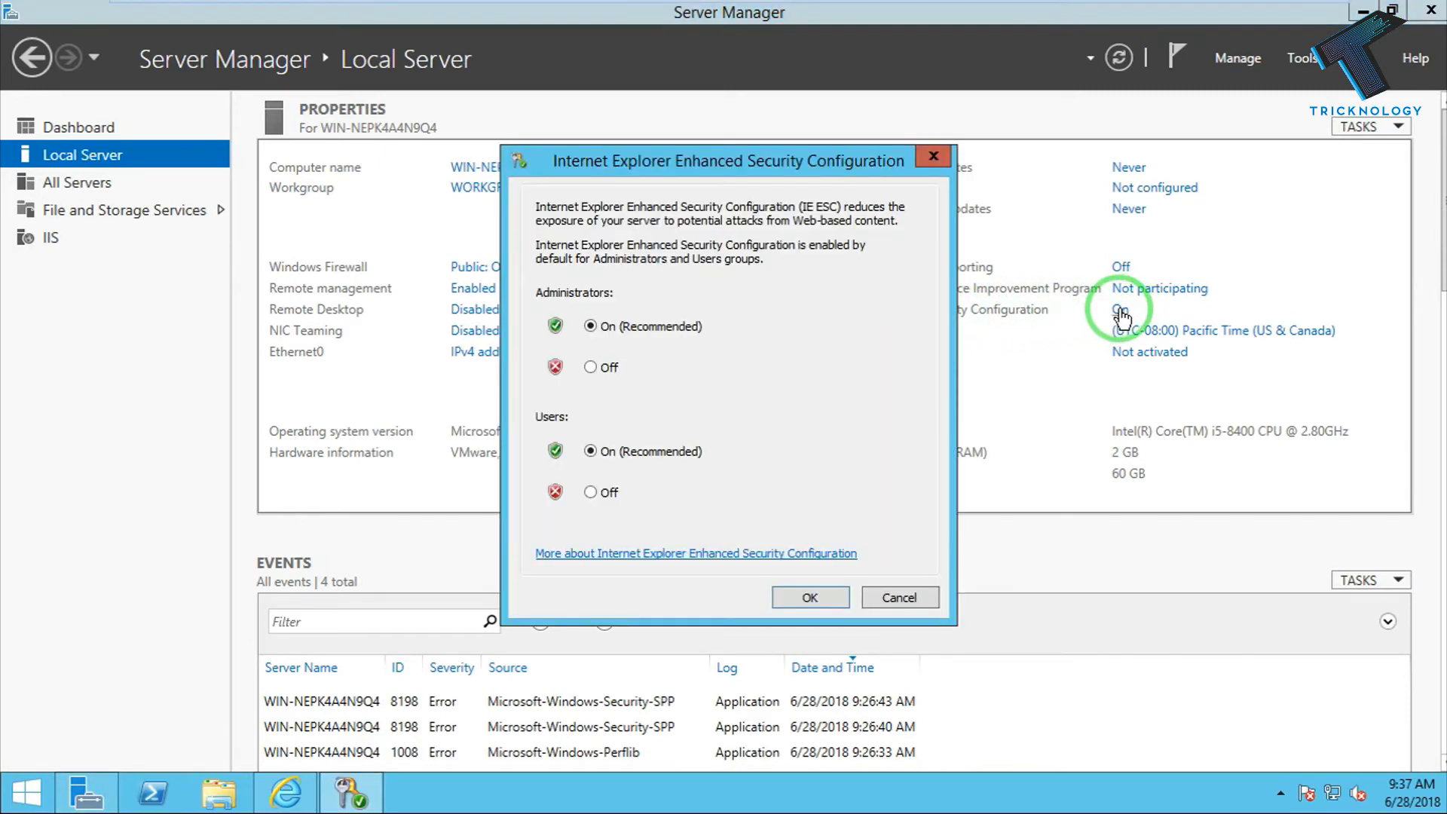
pyautogui.click(591, 366)
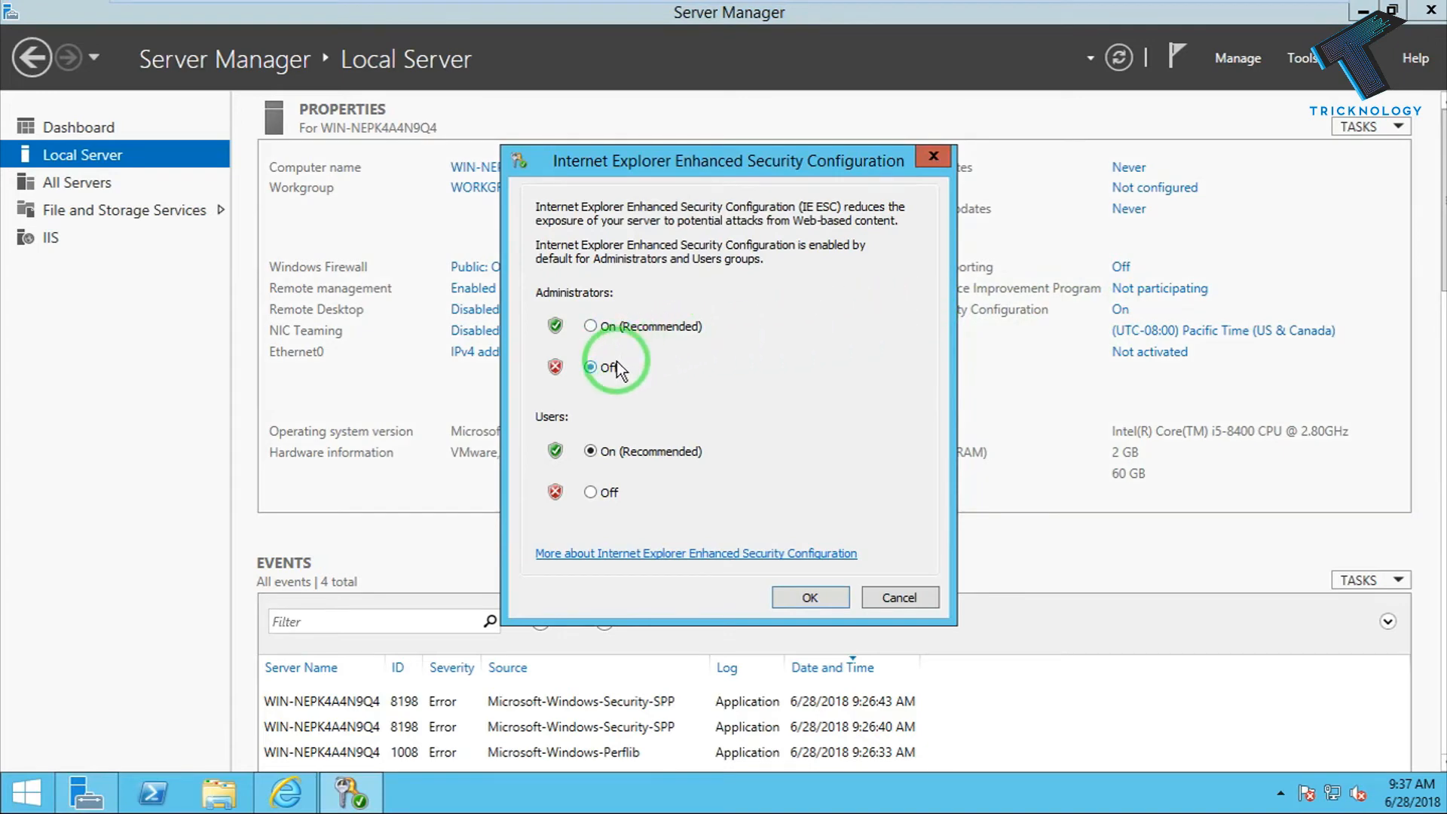
pyautogui.click(591, 366)
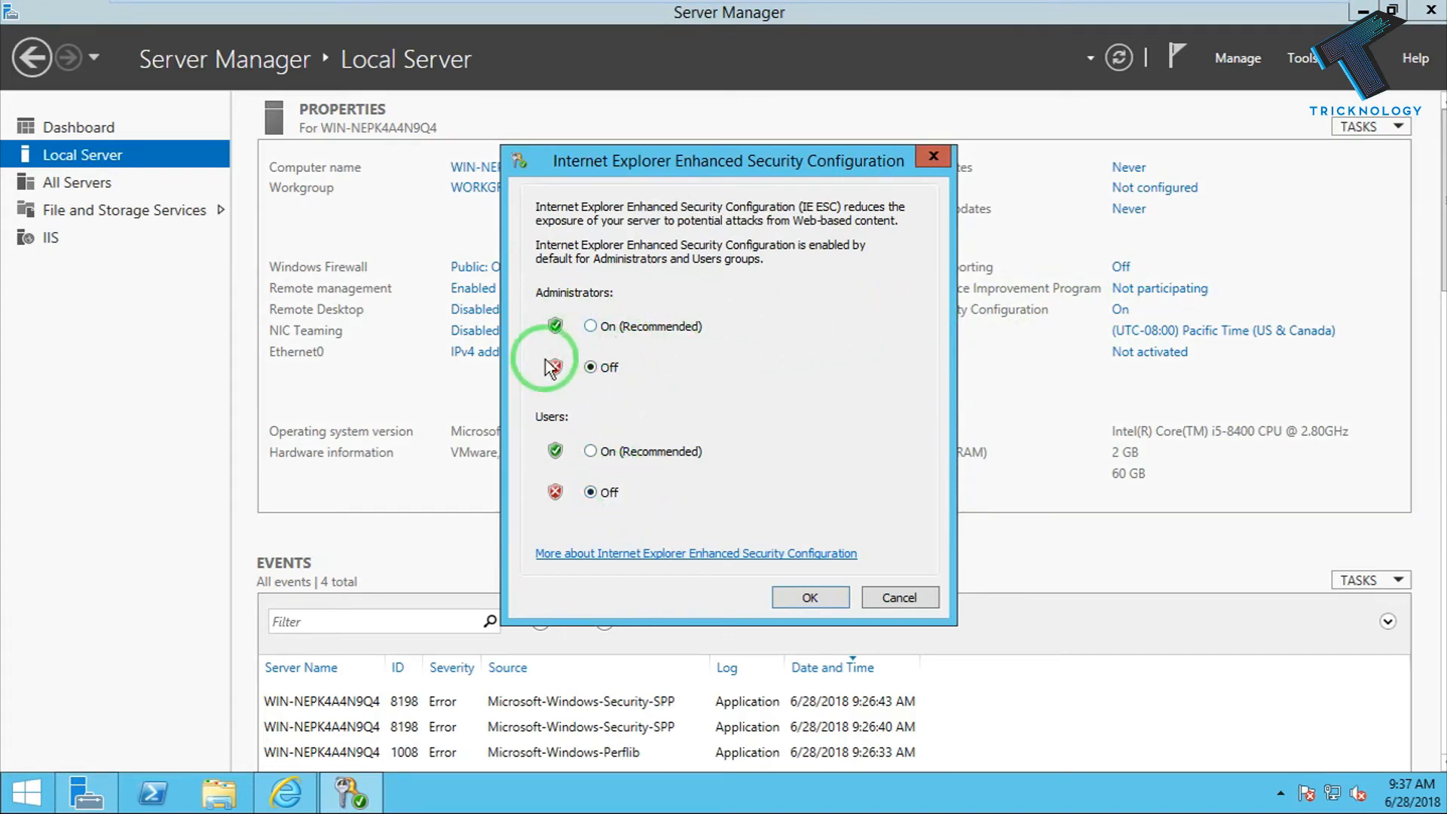
pyautogui.click(590, 366)
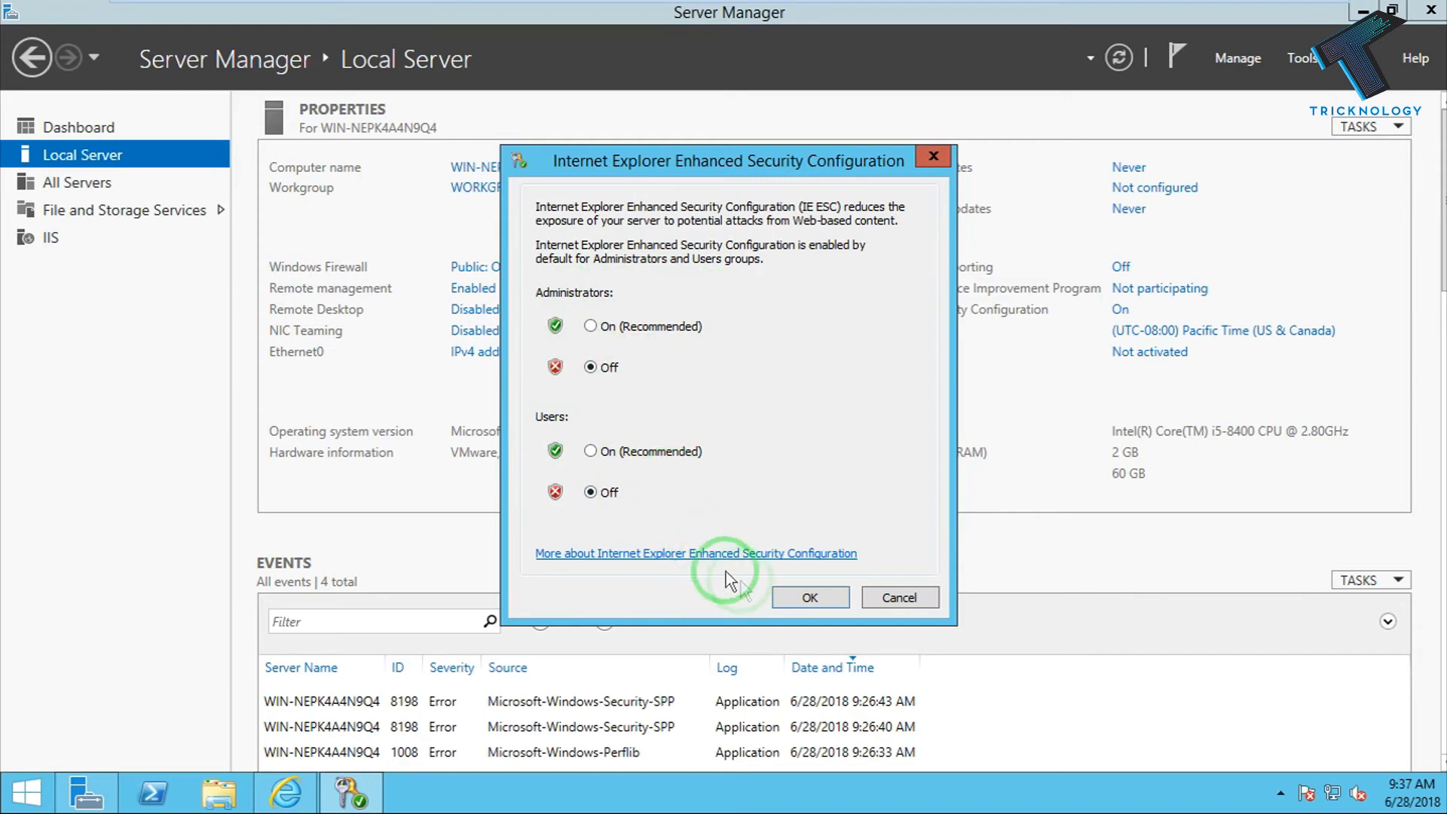
pyautogui.click(807, 597)
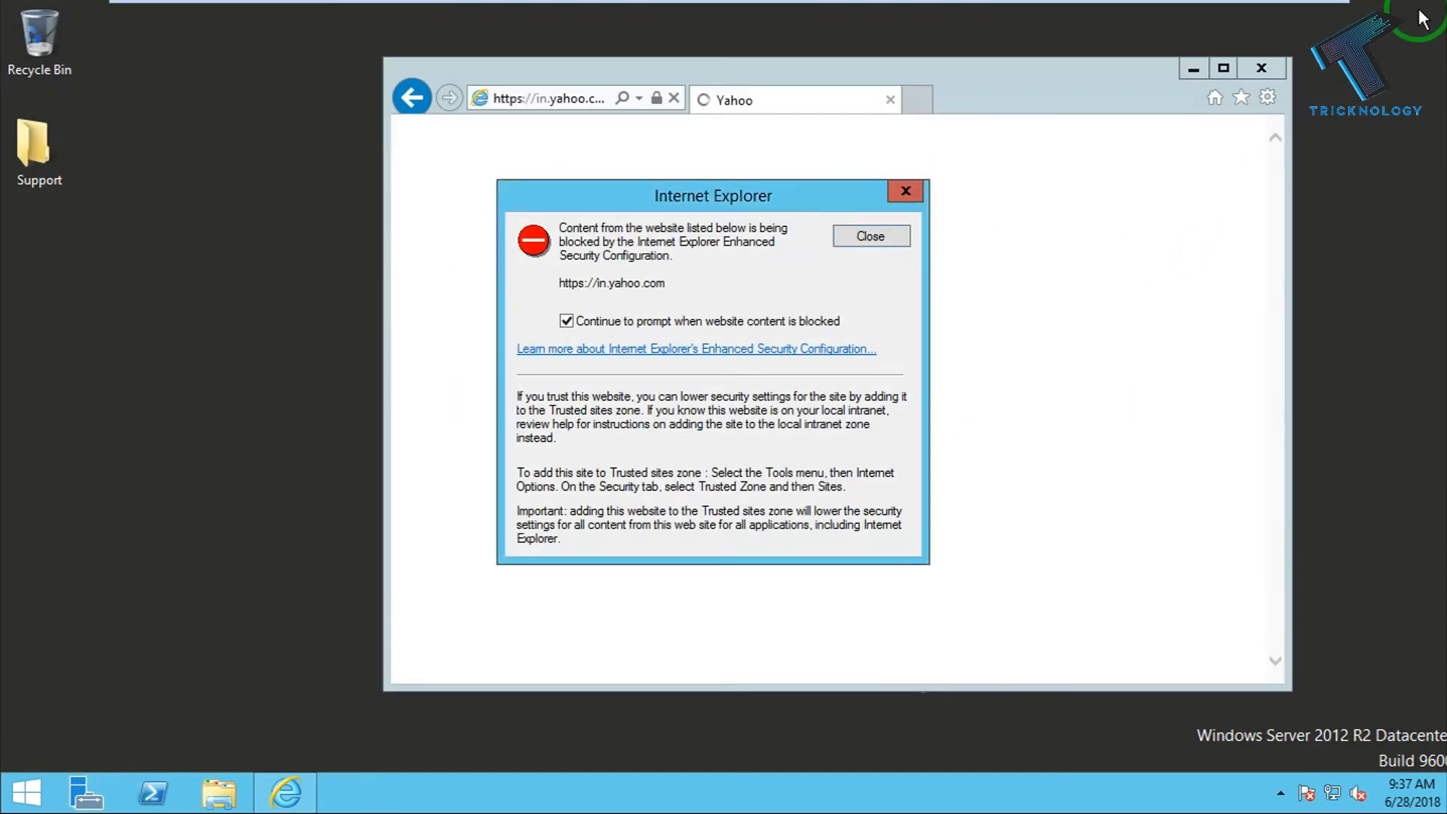
# Dismiss Yahoo's warning, then close and relaunch Internet Explorer so Google loads unblocked
pyautogui.click(868, 237)
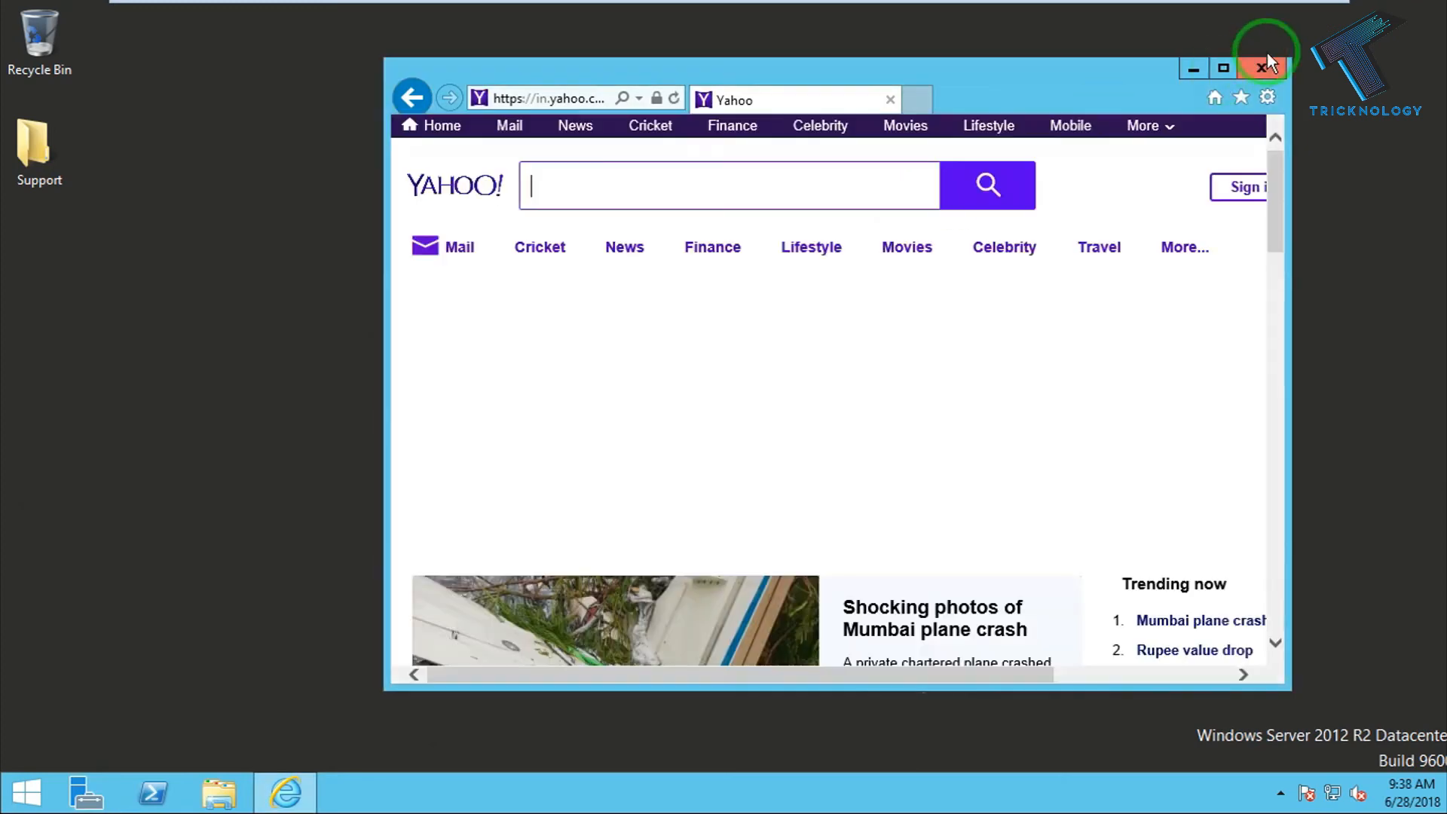
pyautogui.click(1264, 68)
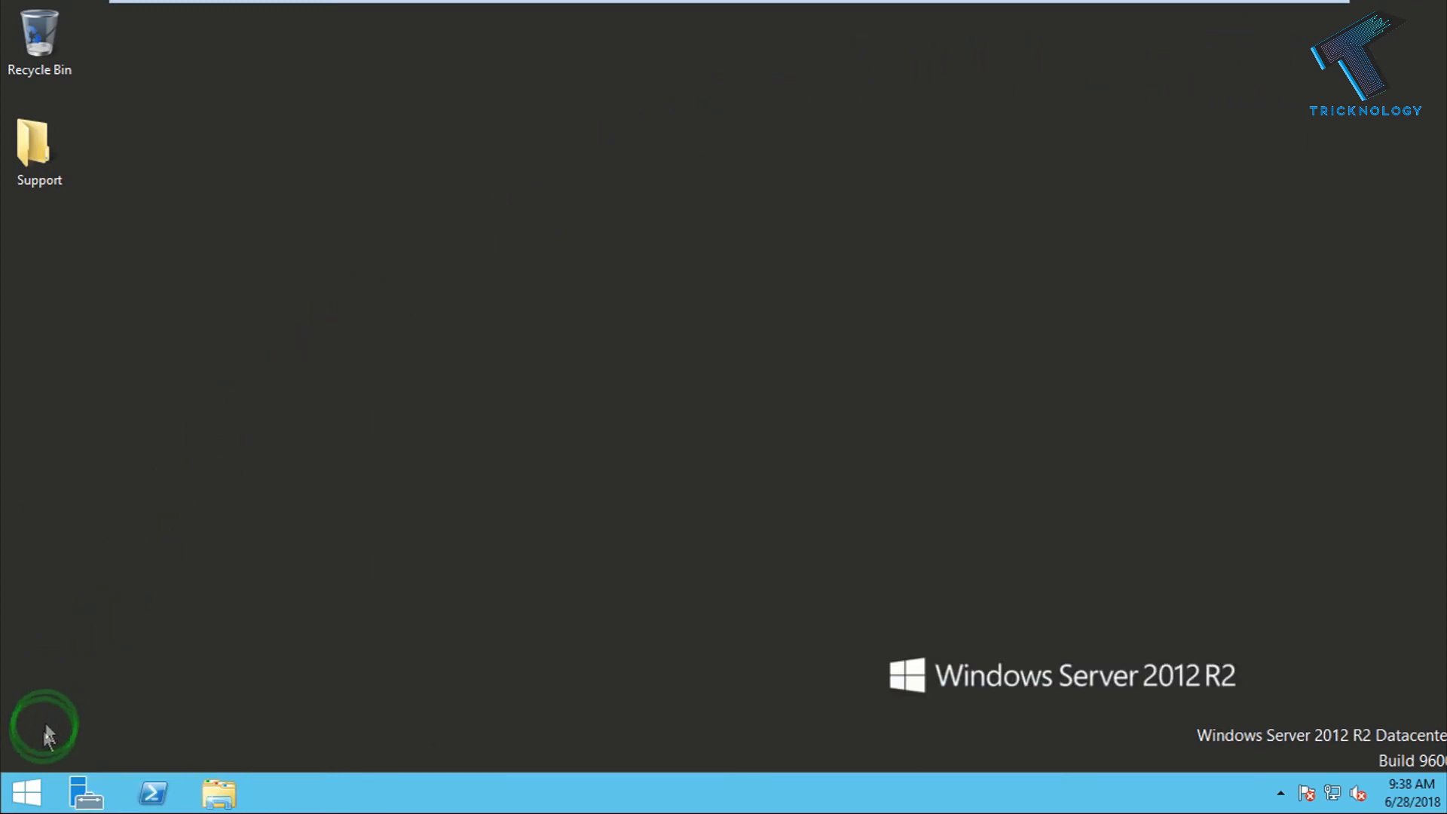
pyautogui.click(285, 791)
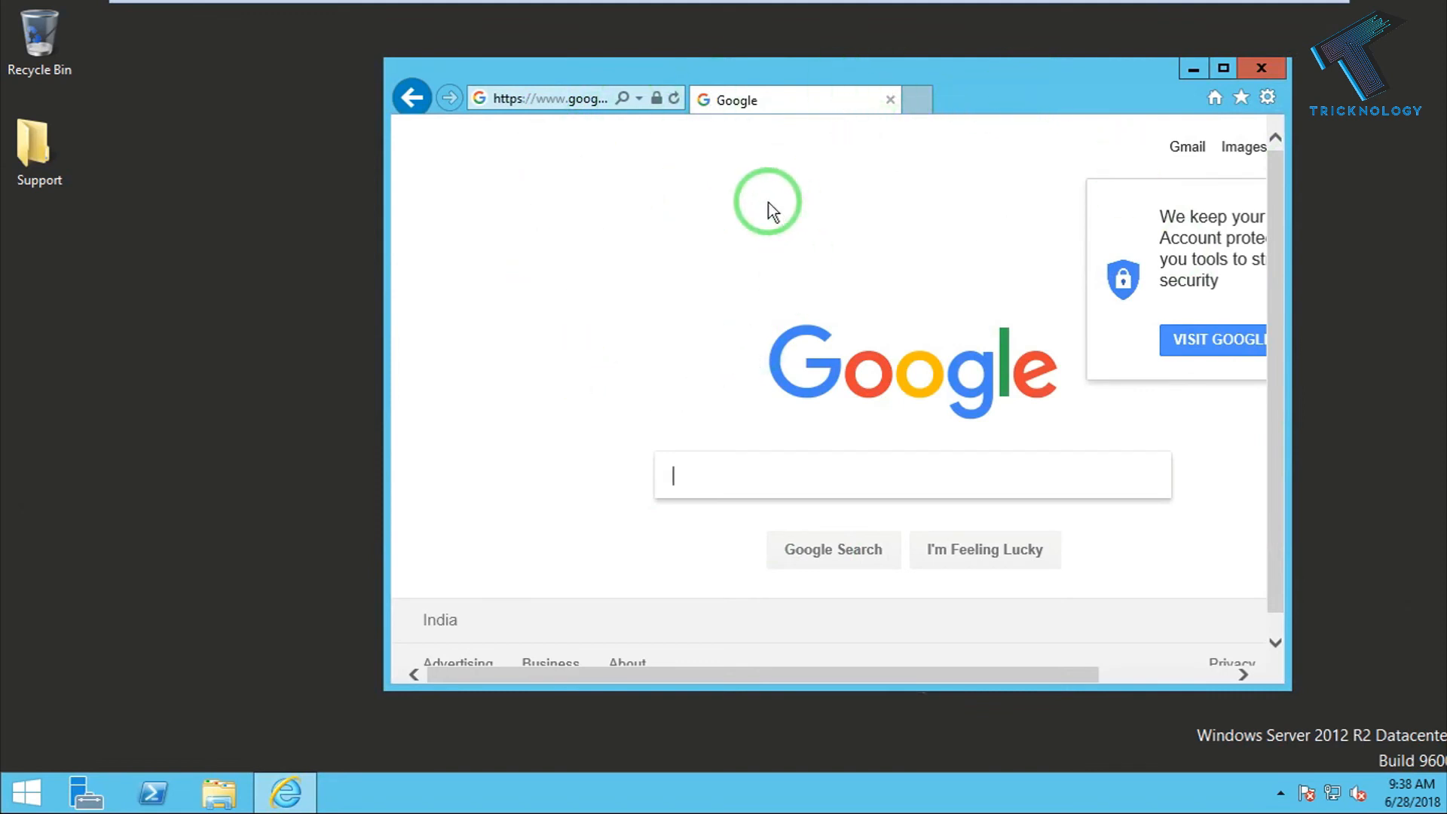
# Navigate to yahoo.com, which now loads fully with no blocked-content warning
pyautogui.click(572, 99)
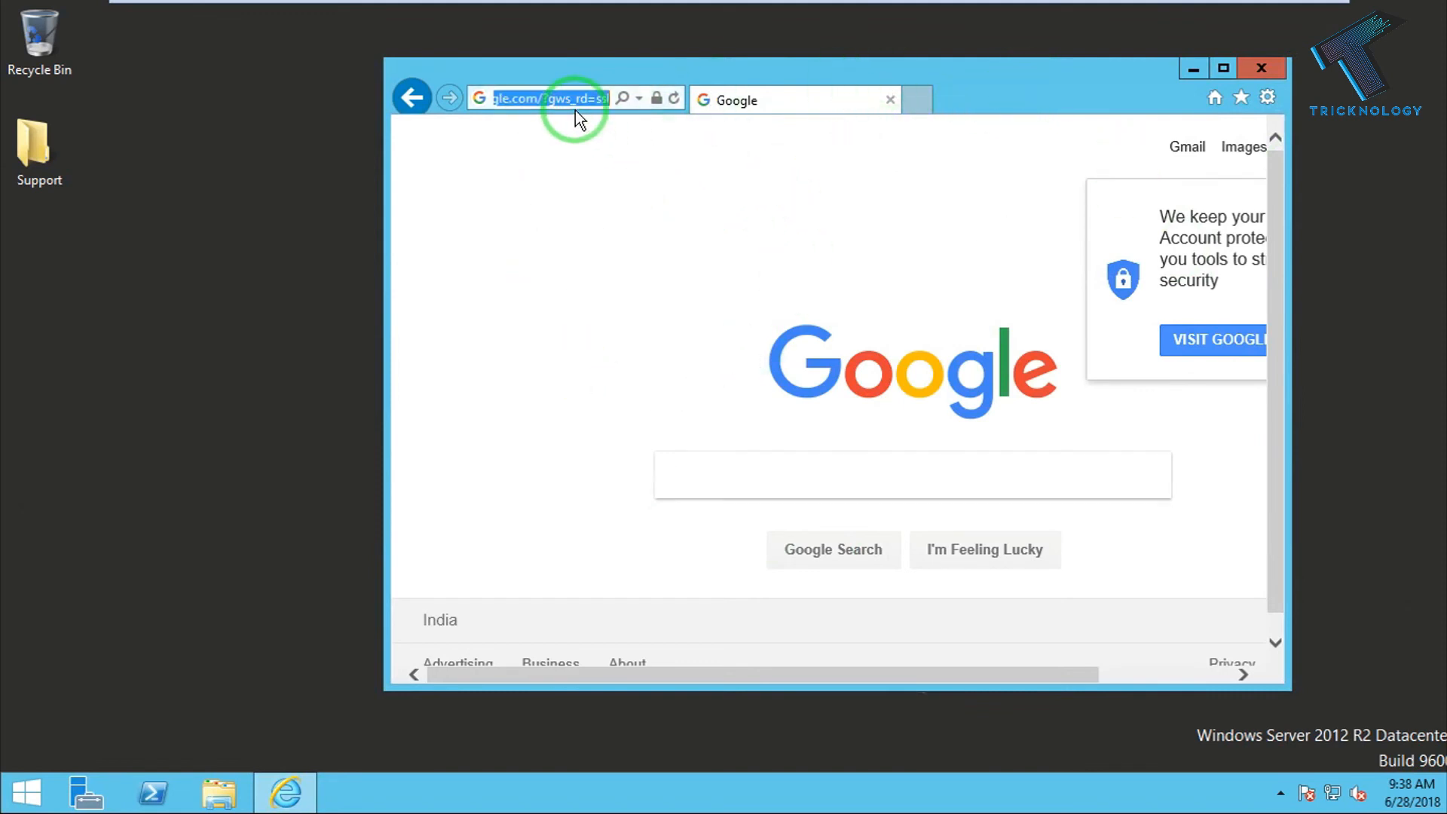
pyautogui.write('yahoo.com')
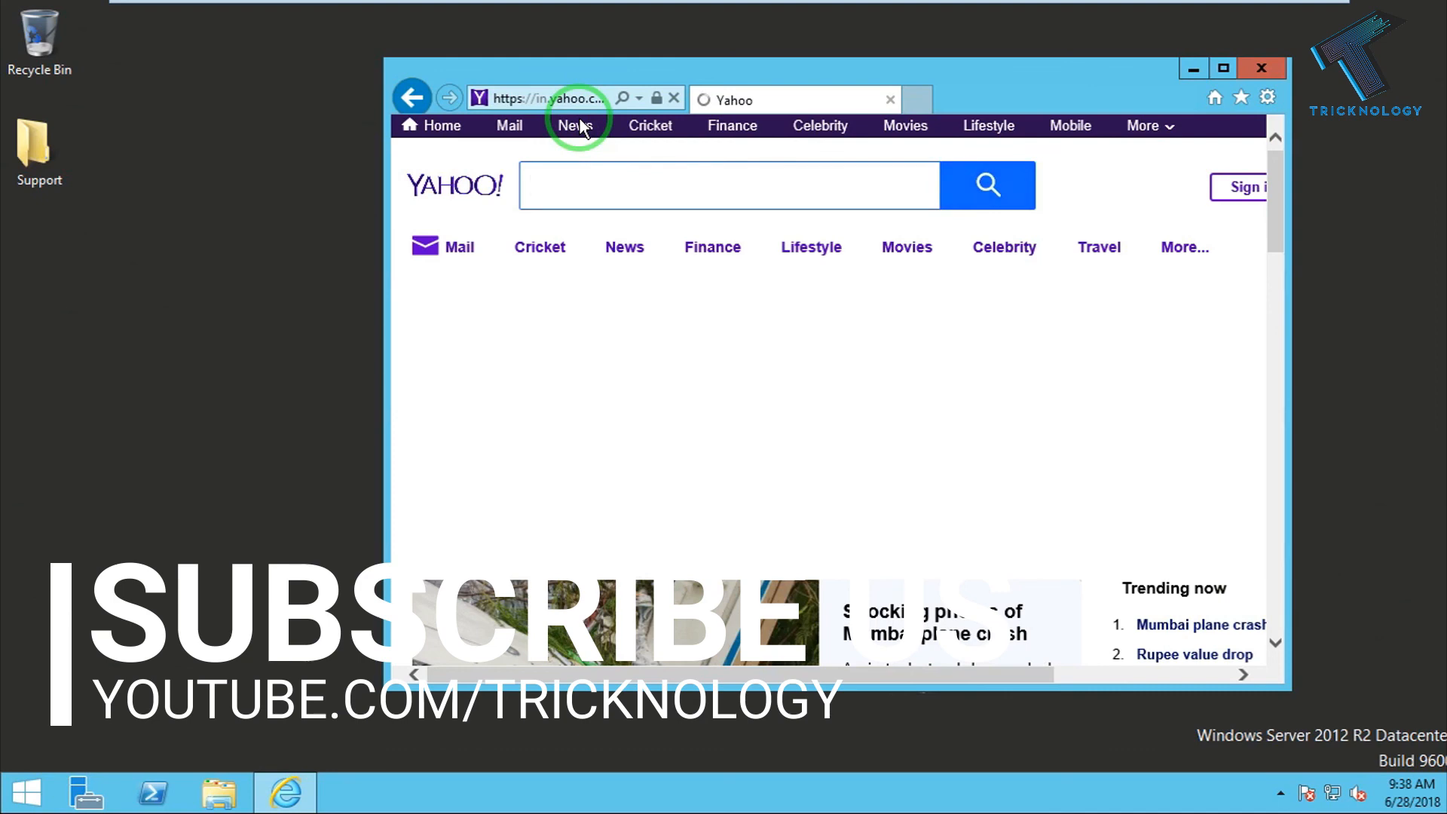
pyautogui.click(728, 185)
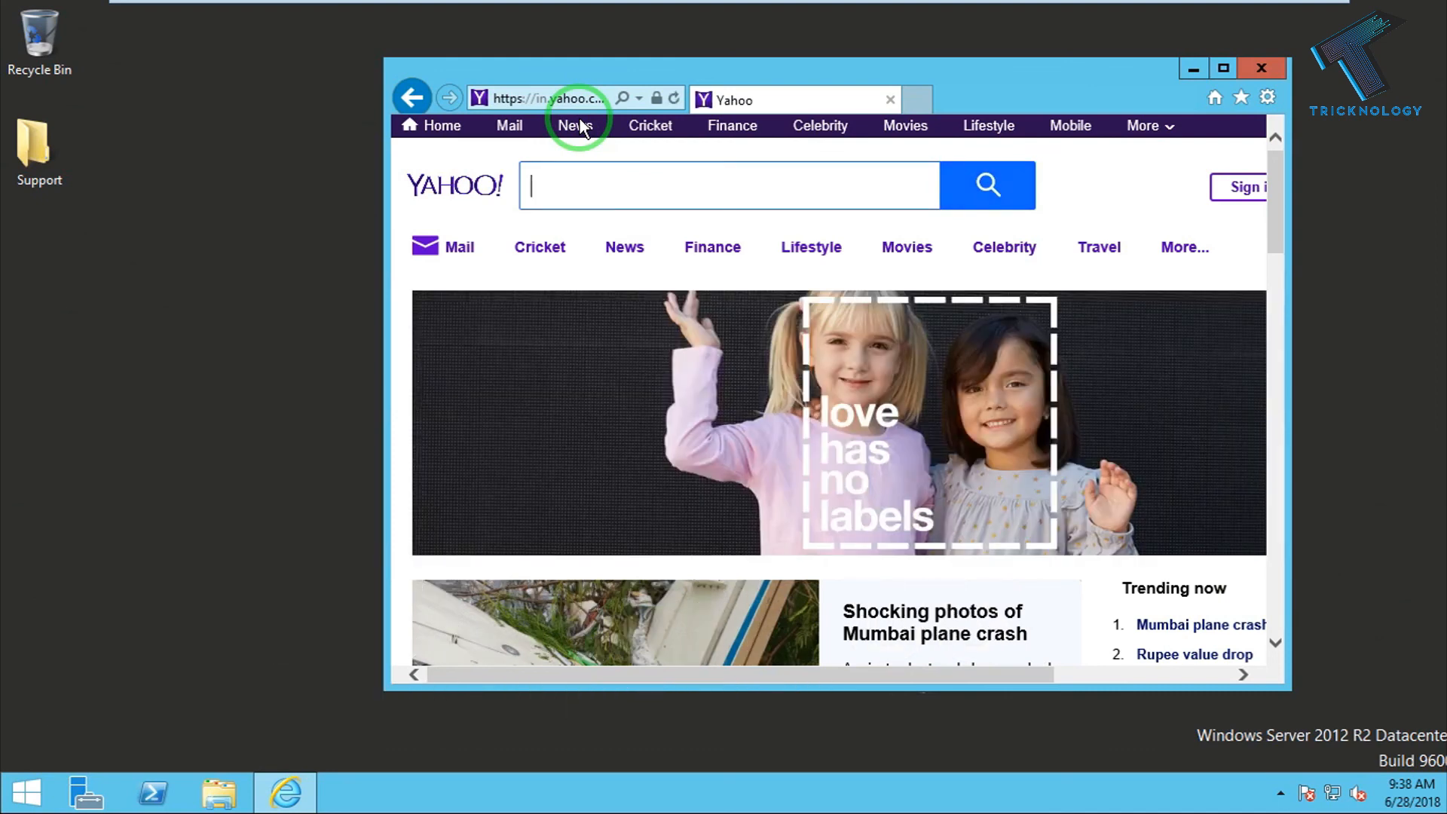